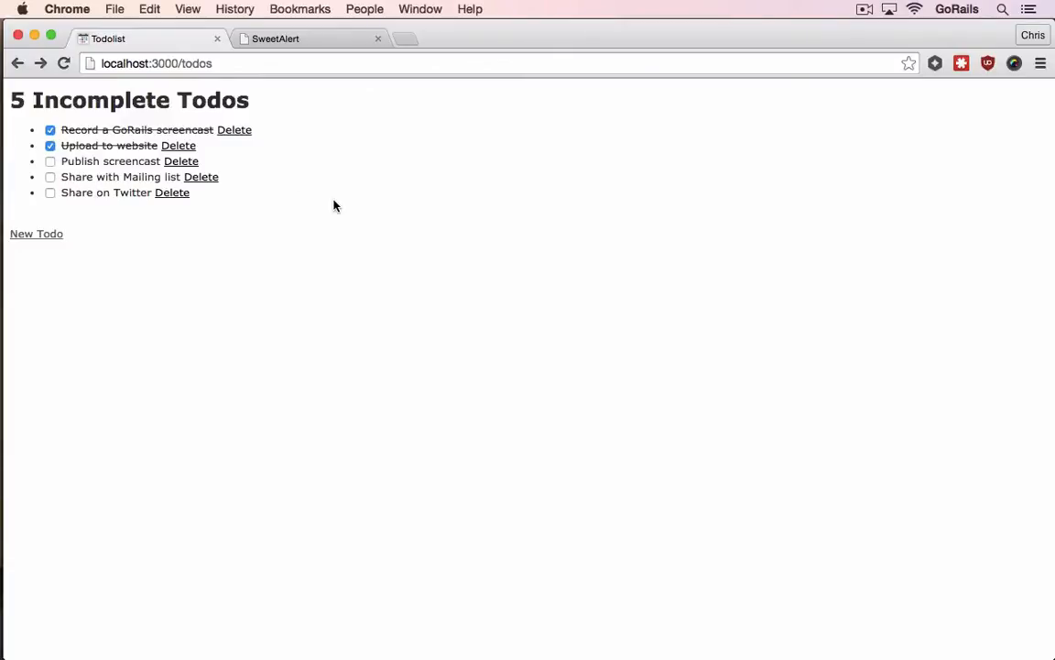
pyautogui.moveTo(254, 236)
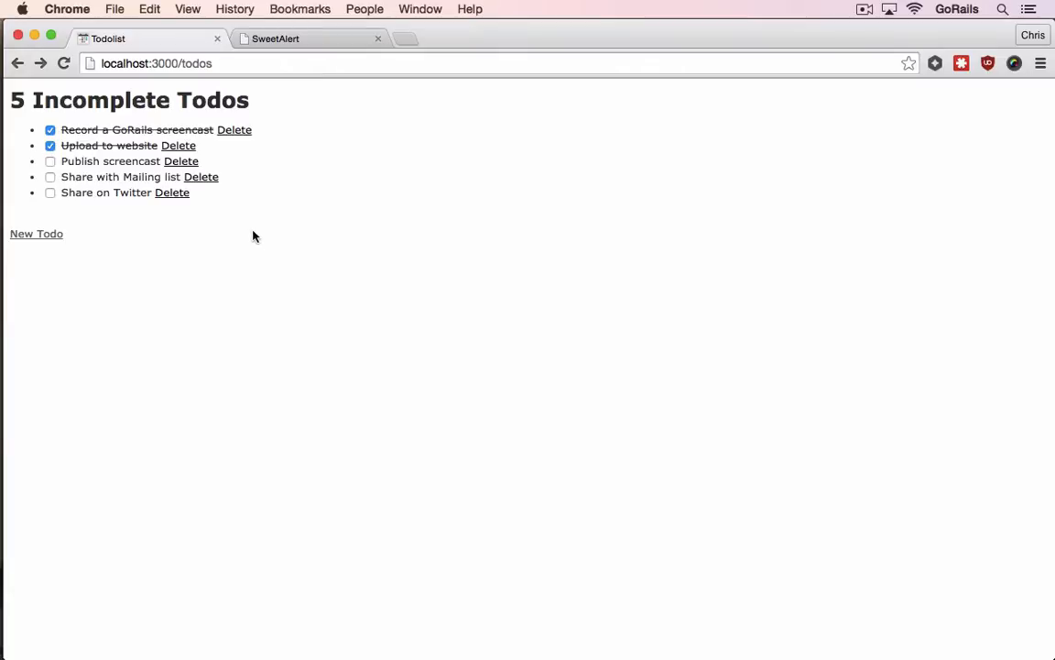
pyautogui.moveTo(321, 215)
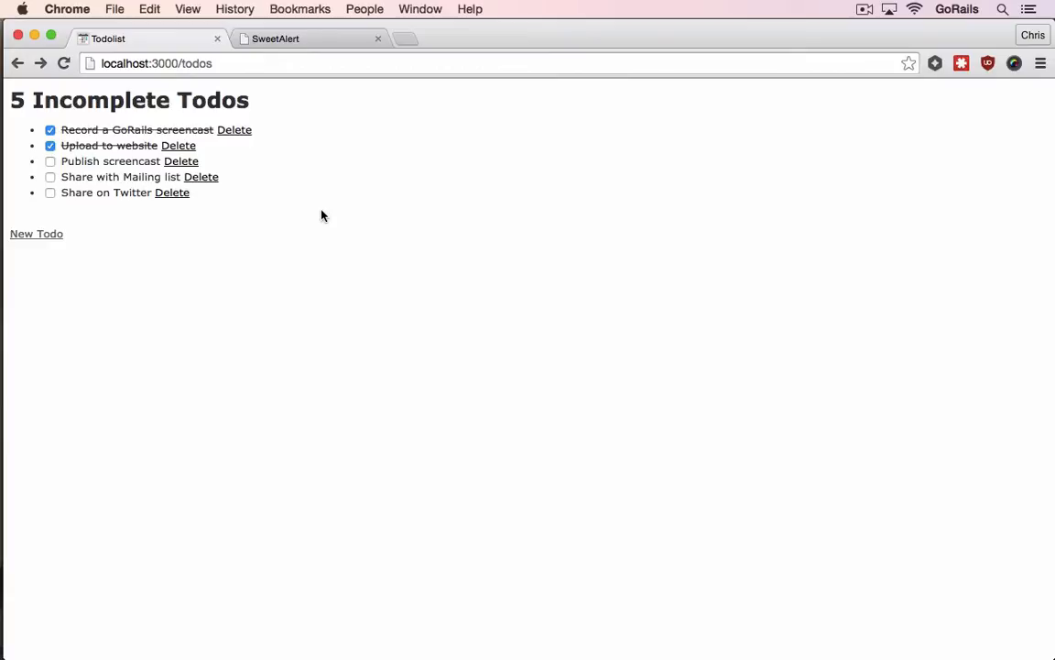
pyautogui.moveTo(215, 151)
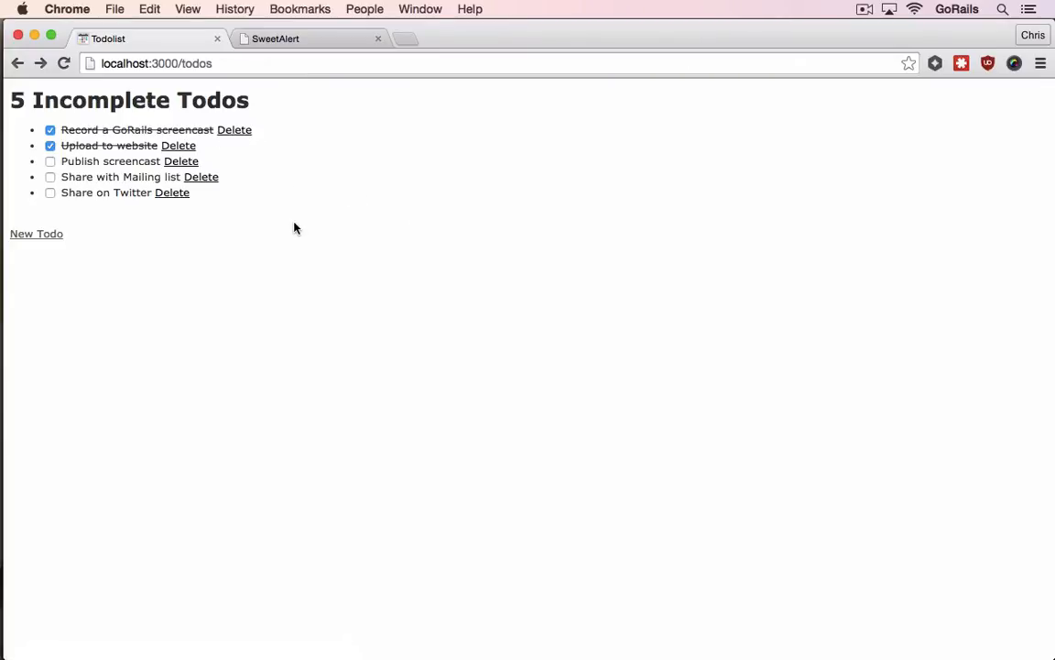
pyautogui.moveTo(316, 151)
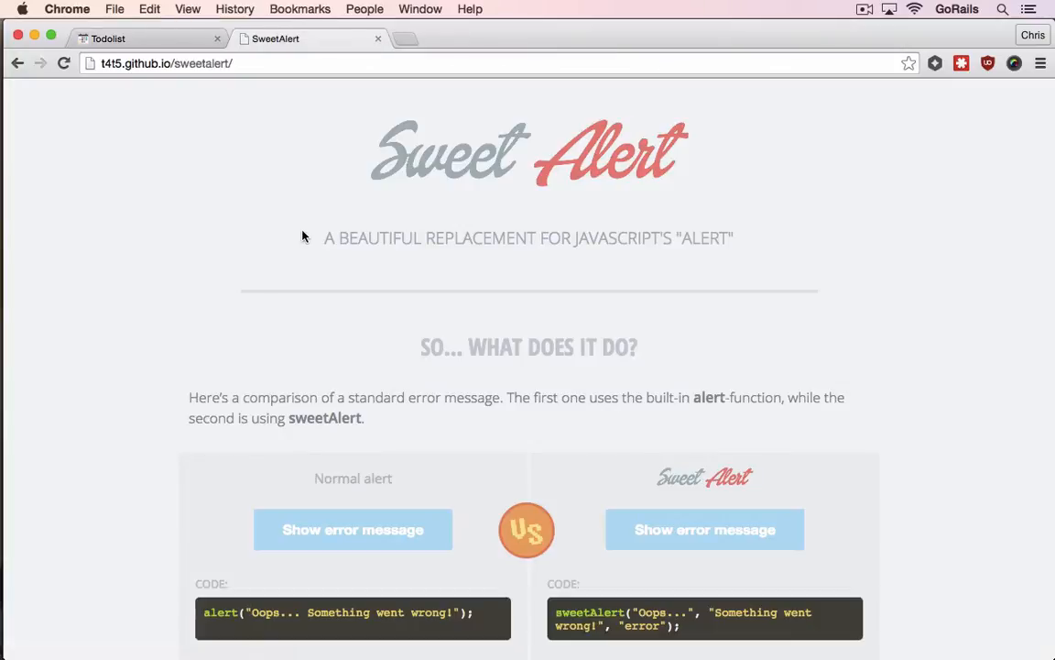
pyautogui.moveTo(550, 275)
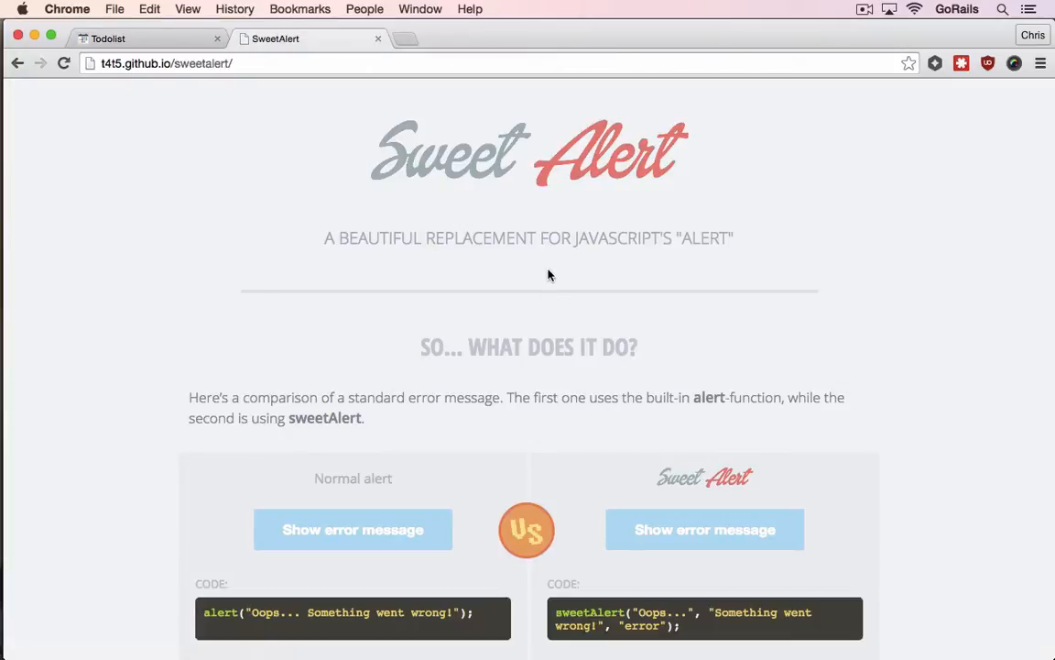
pyautogui.moveTo(559, 468)
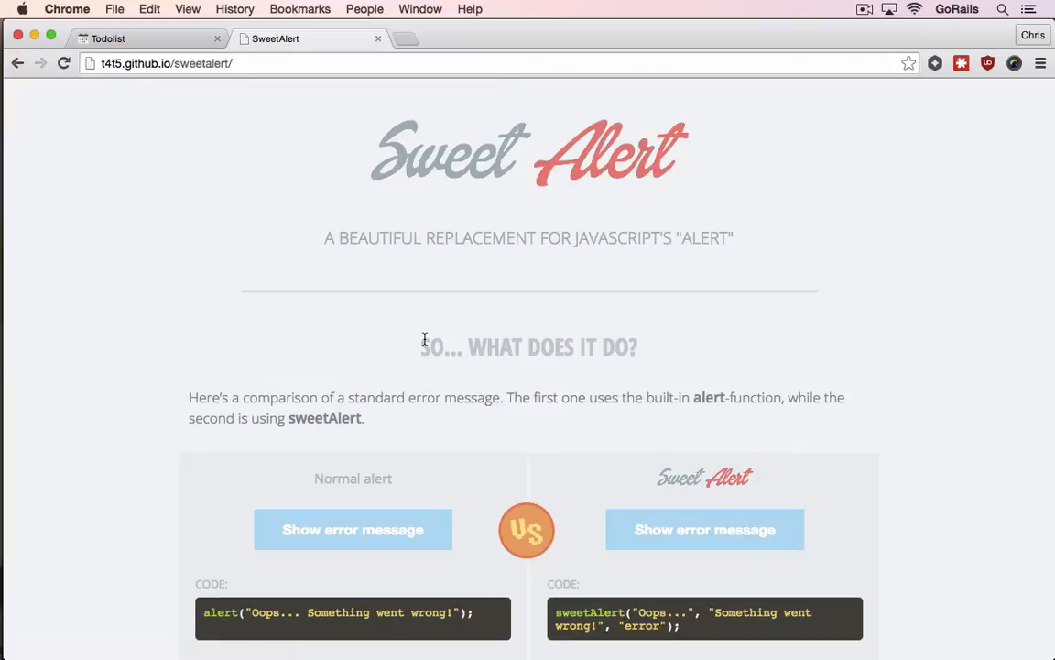
pyautogui.moveTo(564, 323)
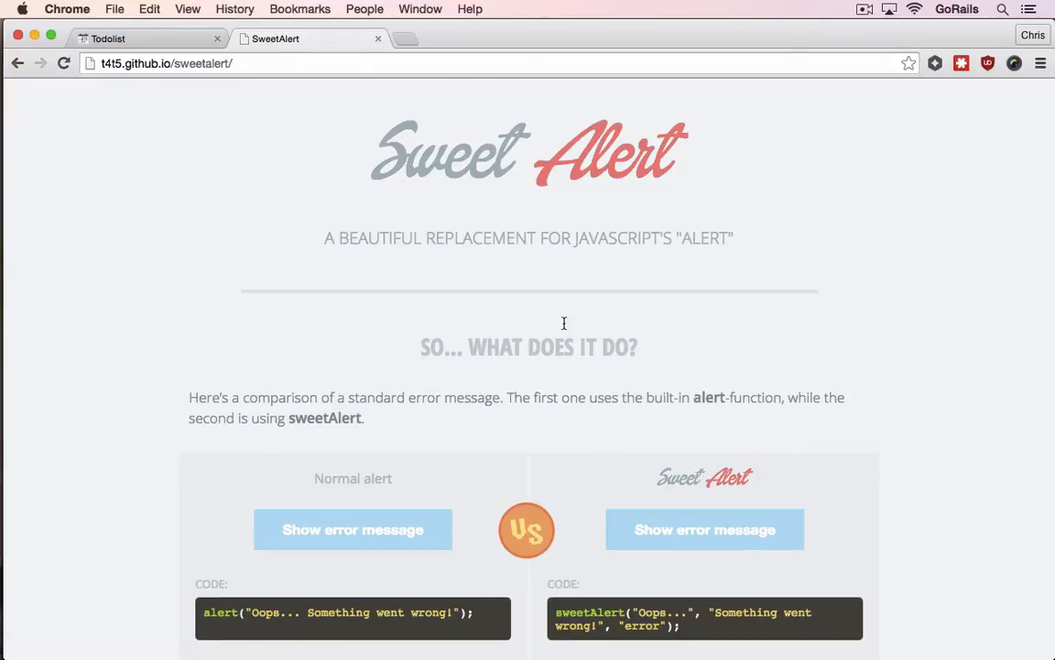
pyautogui.moveTo(605, 488)
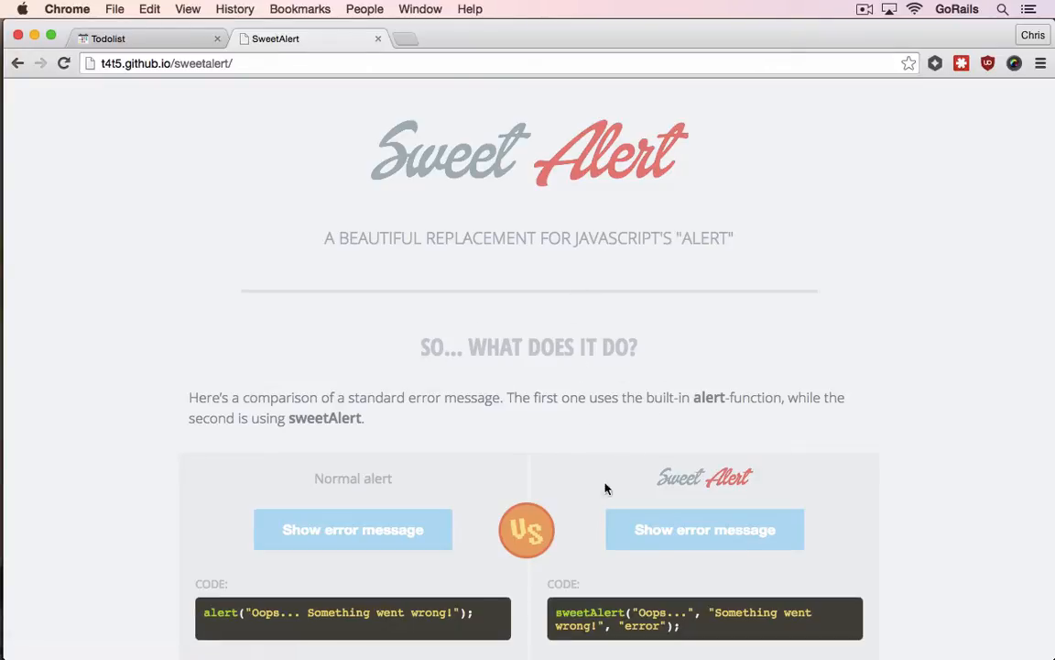
# Show the sweetAlert 'Oops... Something went wrong!' error demo, dismiss it, and select its example code
pyautogui.scroll(-3)
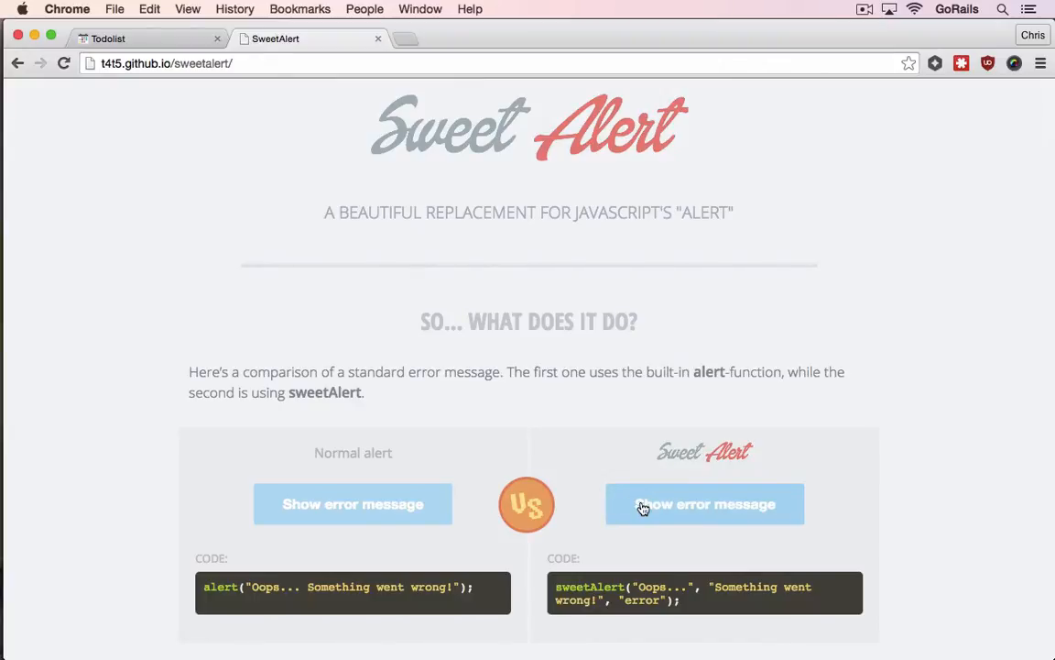
pyautogui.click(705, 504)
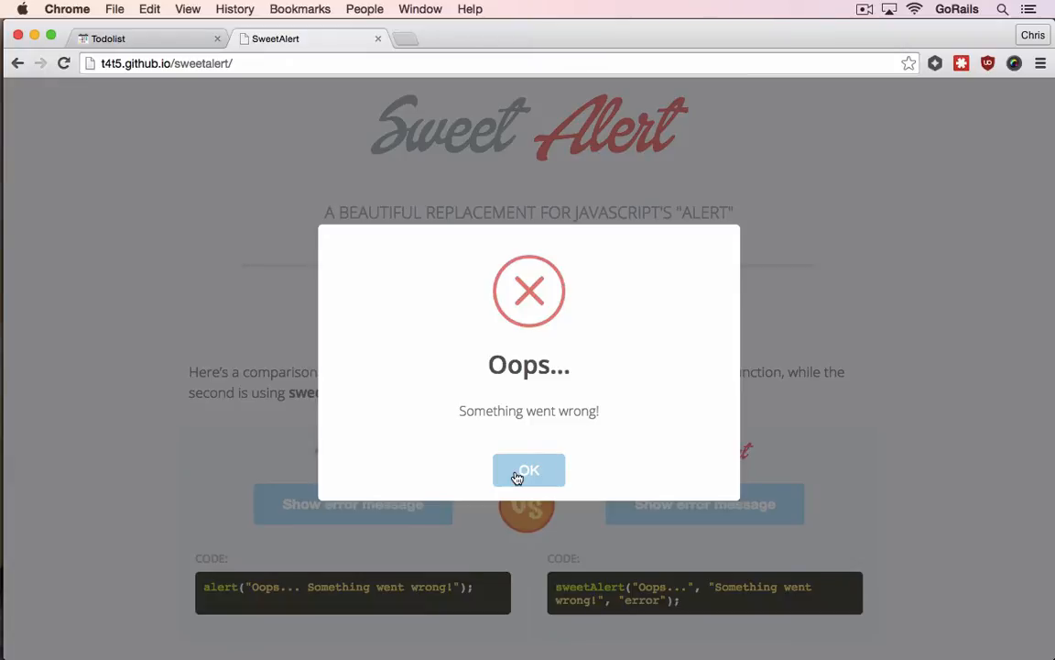
pyautogui.click(529, 470)
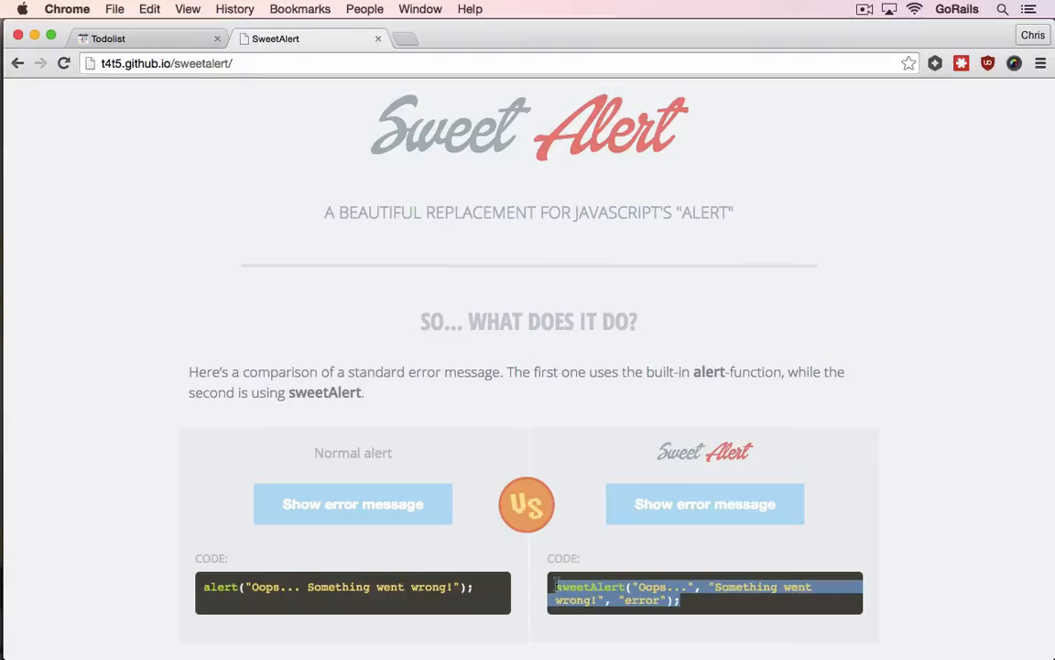
pyautogui.click(108, 39)
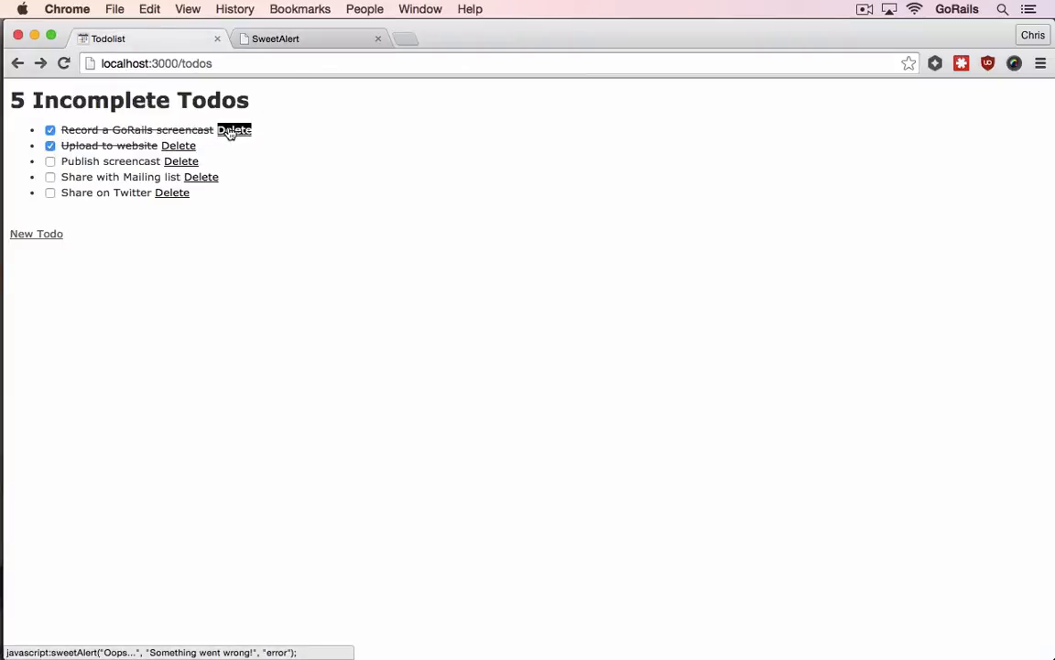
pyautogui.moveTo(236, 140)
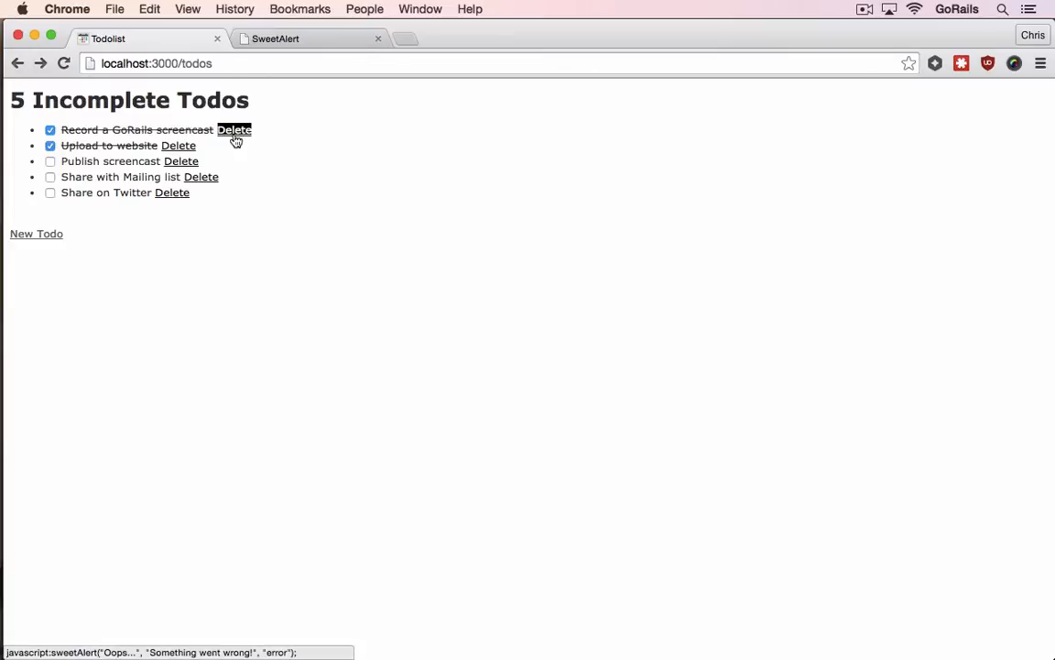
pyautogui.moveTo(264, 187)
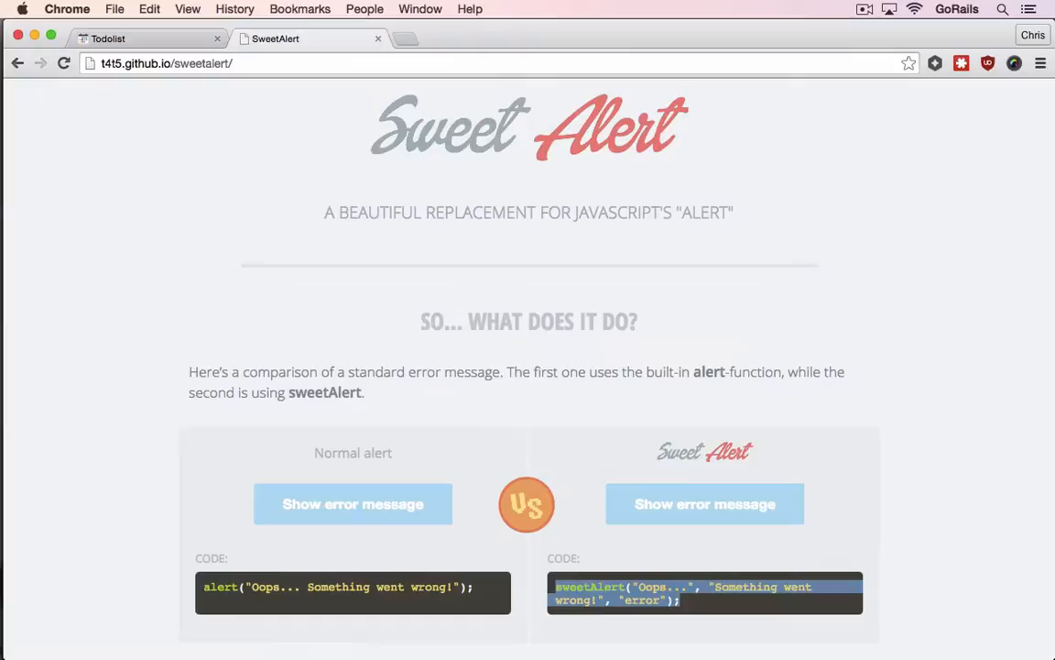
# Scroll the SweetAlert page to the Download & Install section with the Download files button
pyautogui.scroll(-3)
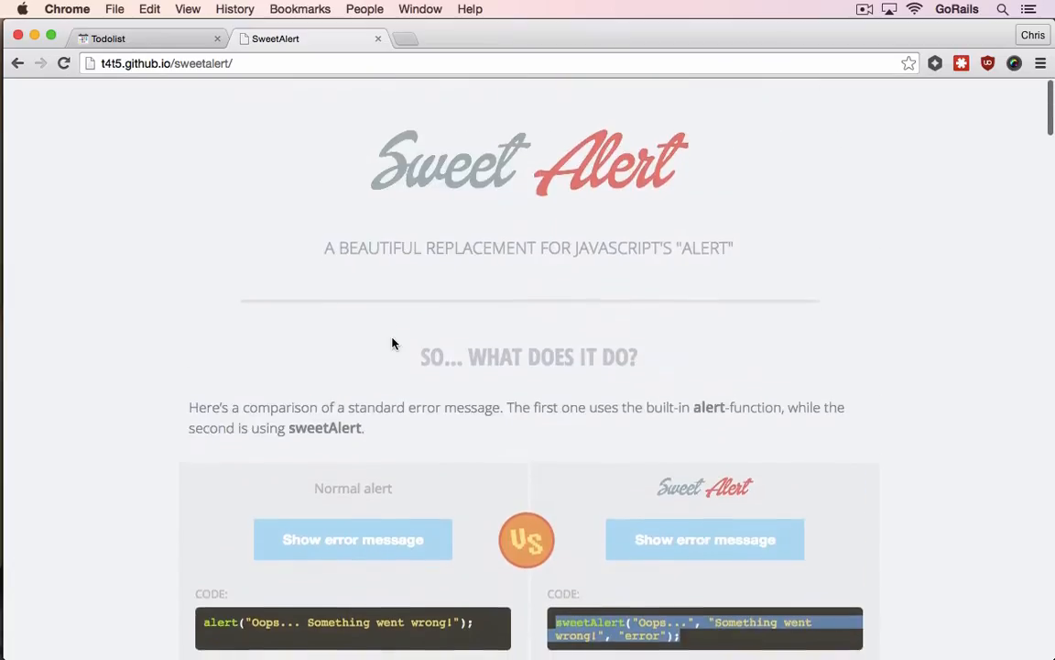
pyautogui.scroll(-3)
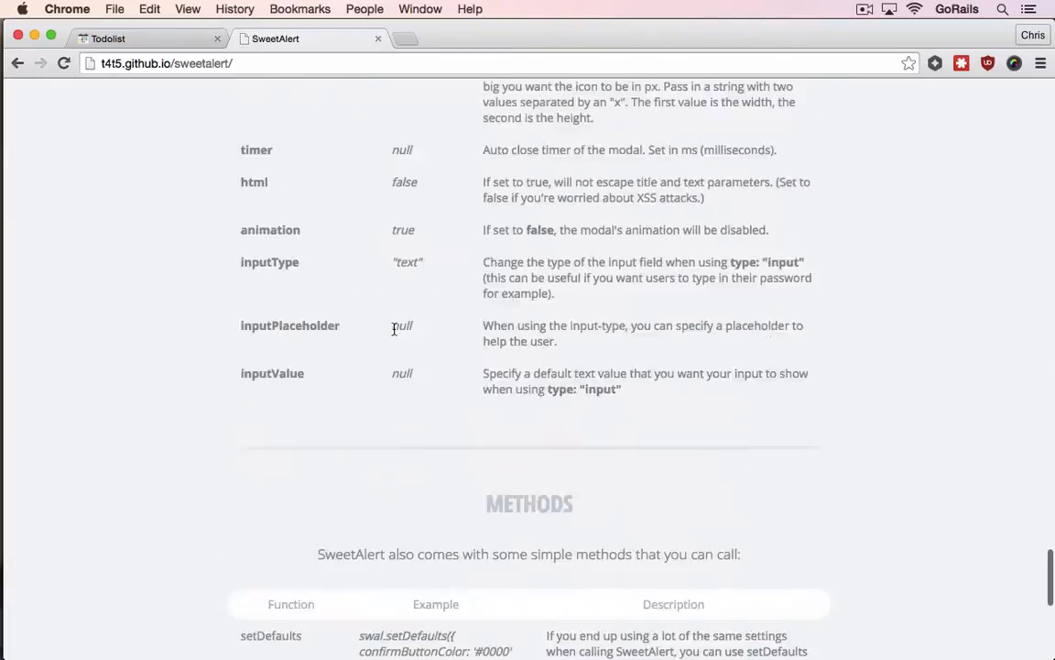
pyautogui.scroll(3)
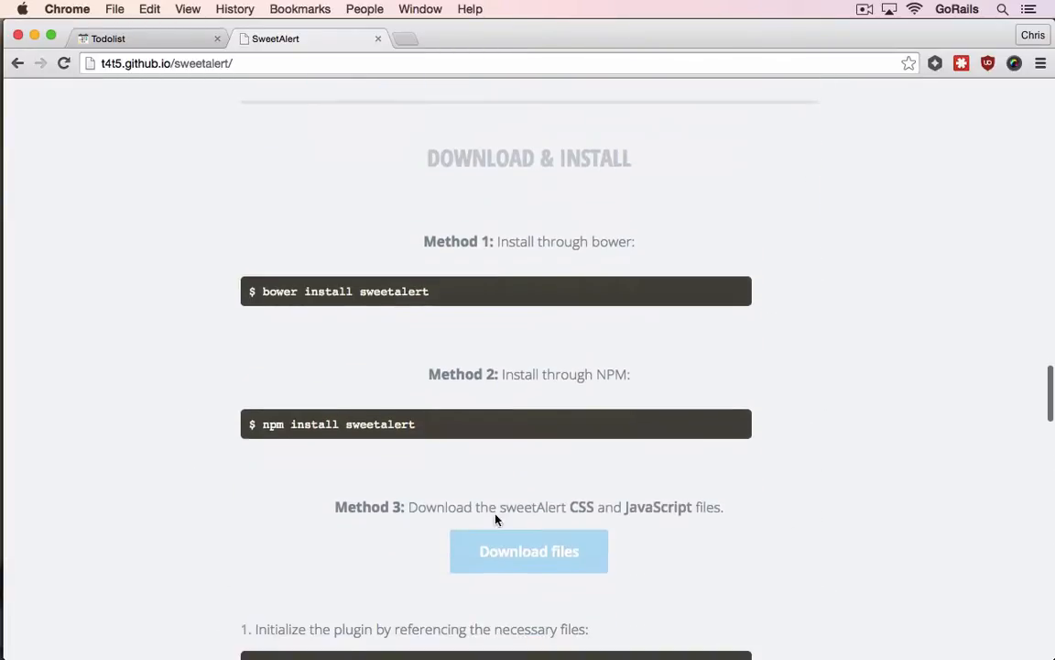
pyautogui.scroll(3)
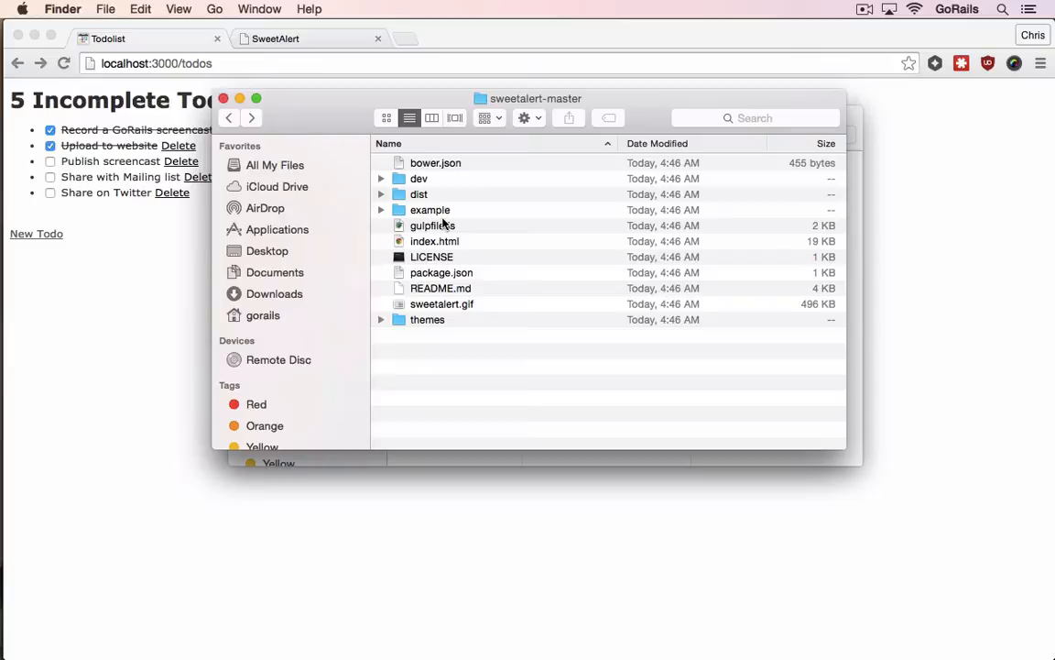
pyautogui.moveTo(472, 218)
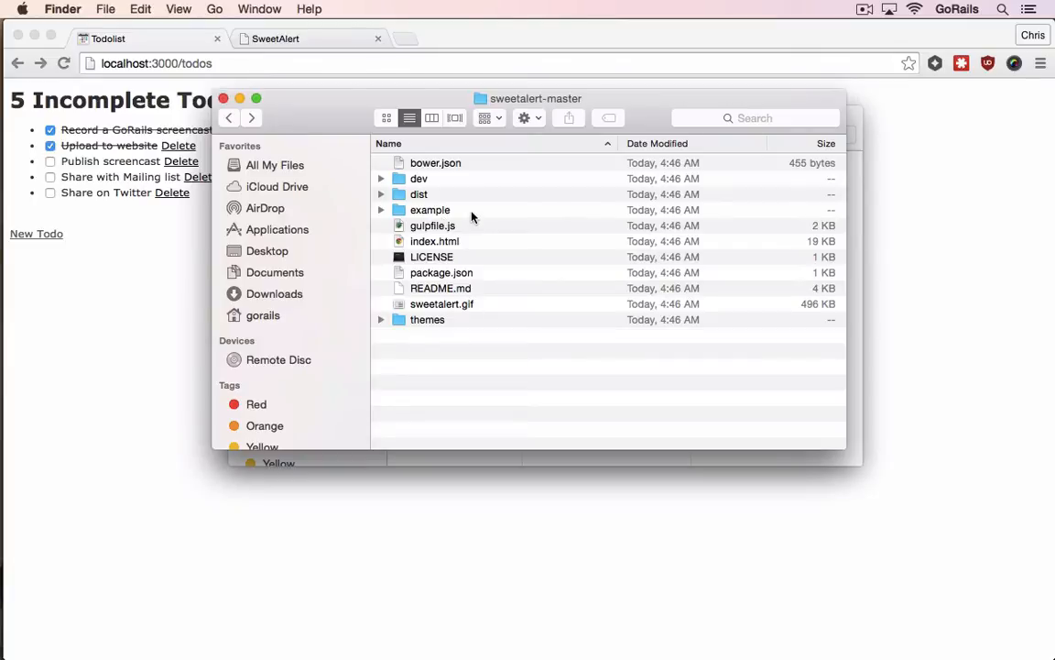
# Open the sweetalert-master dist folder and select both sweetalert-dev.js and sweetalert.css
pyautogui.click(419, 194)
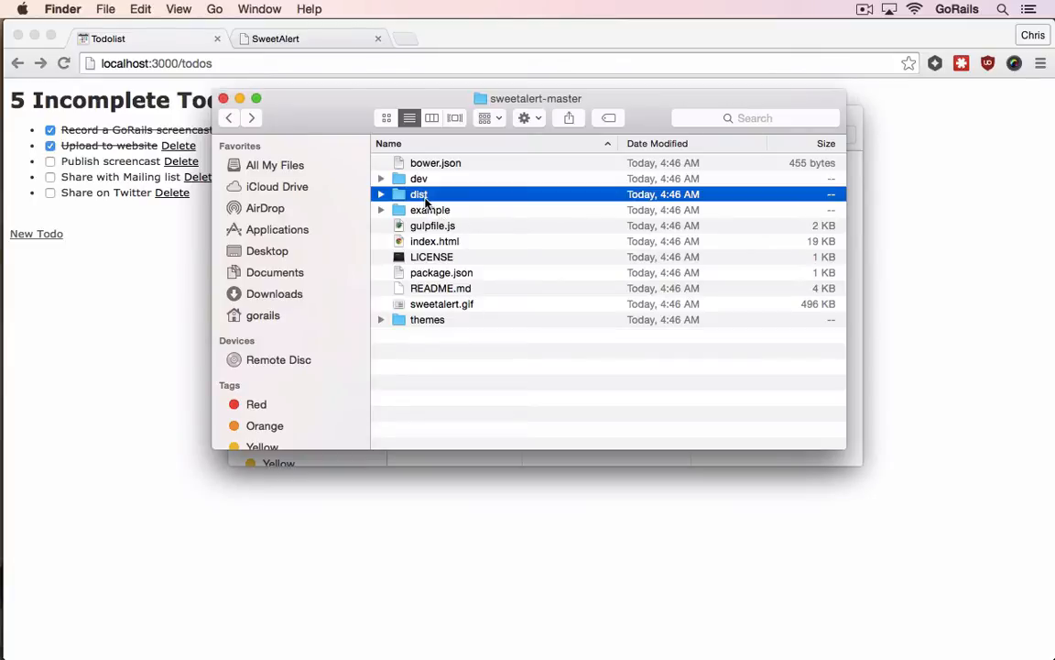
pyautogui.doubleClick(418, 195)
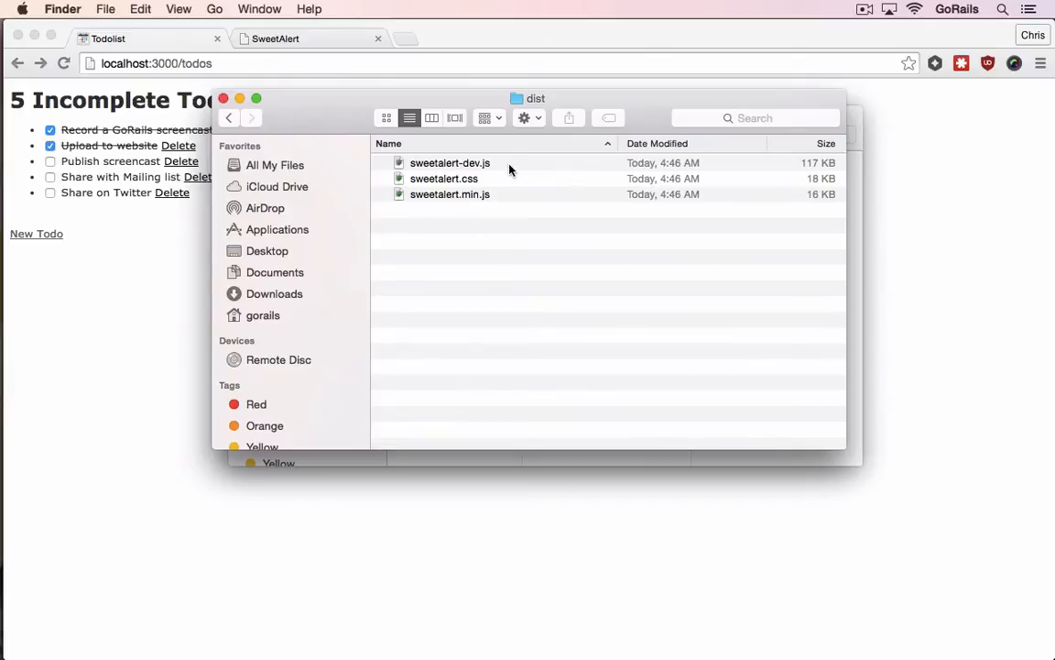
pyautogui.moveTo(477, 195)
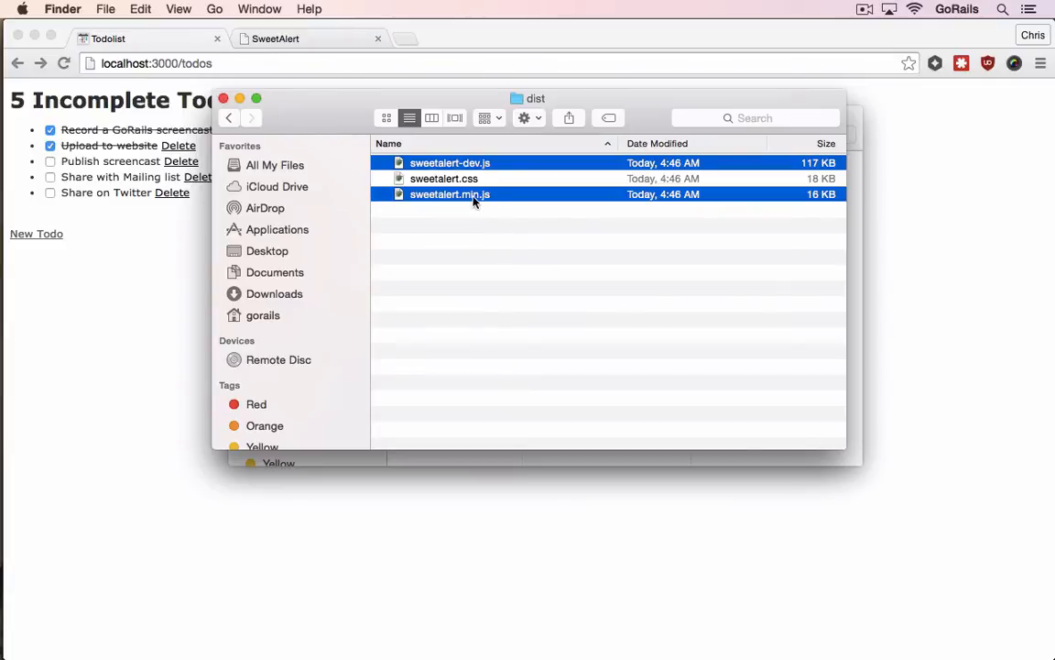
pyautogui.click(450, 162)
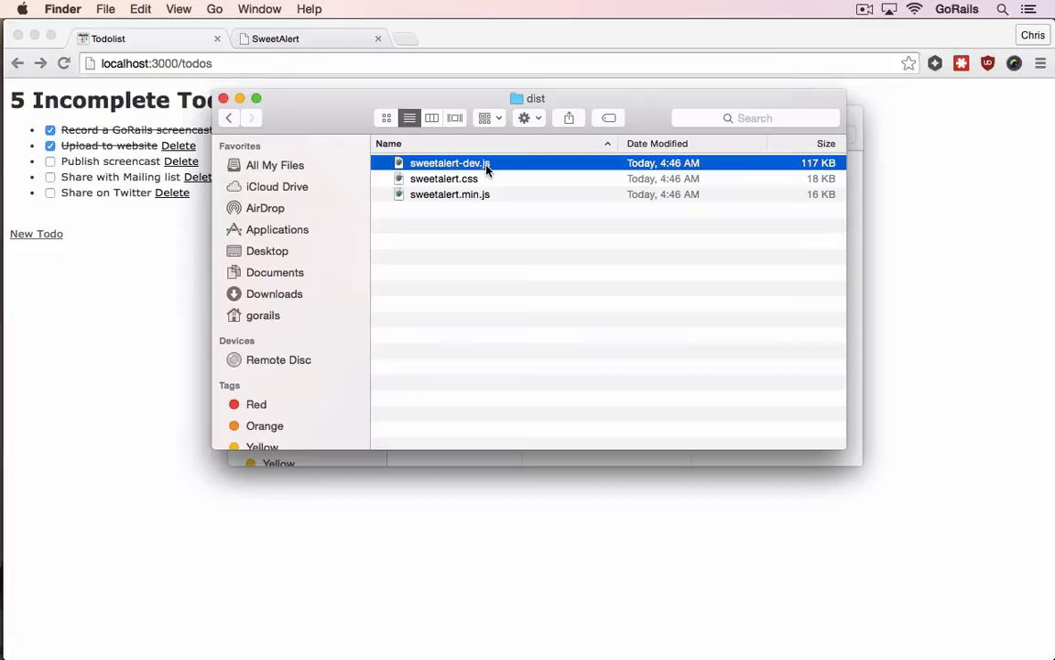
pyautogui.moveTo(502, 152)
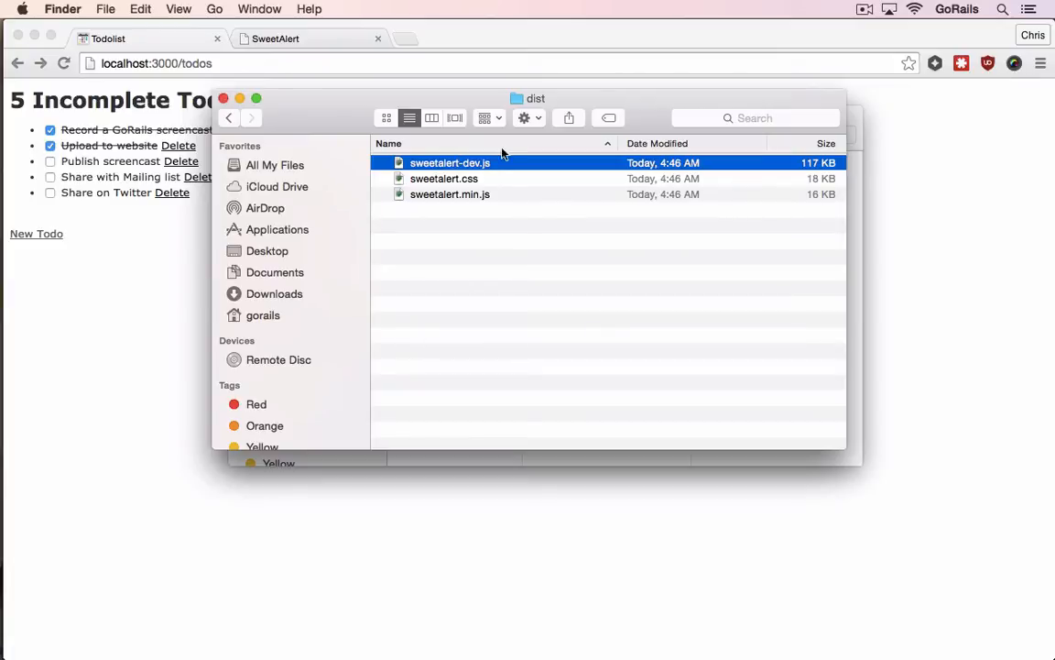
pyautogui.moveTo(440, 155)
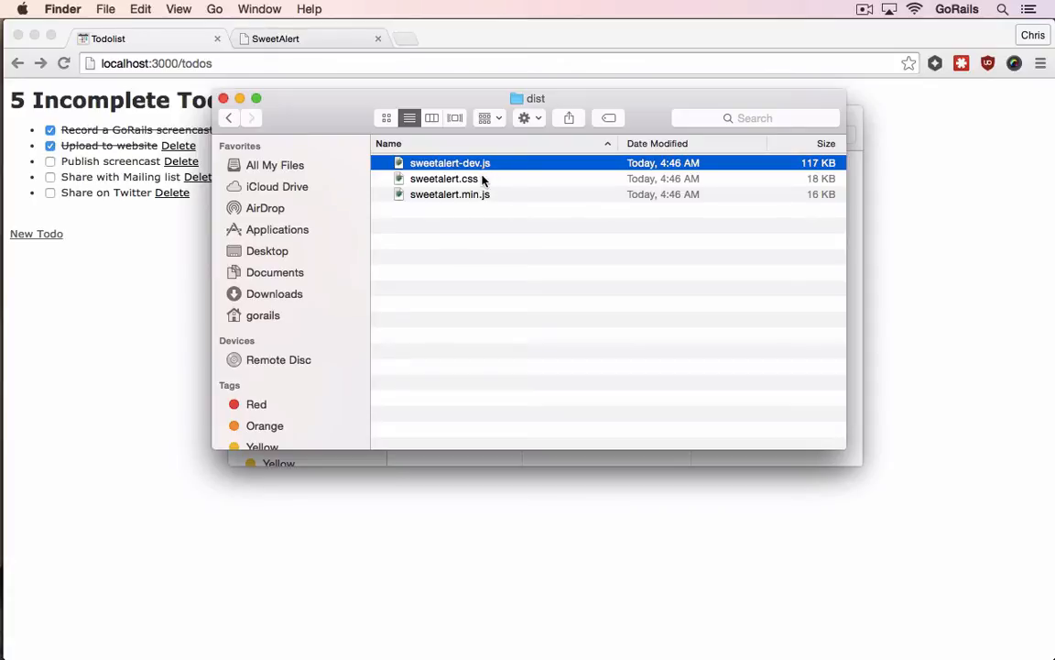
pyautogui.click(444, 179)
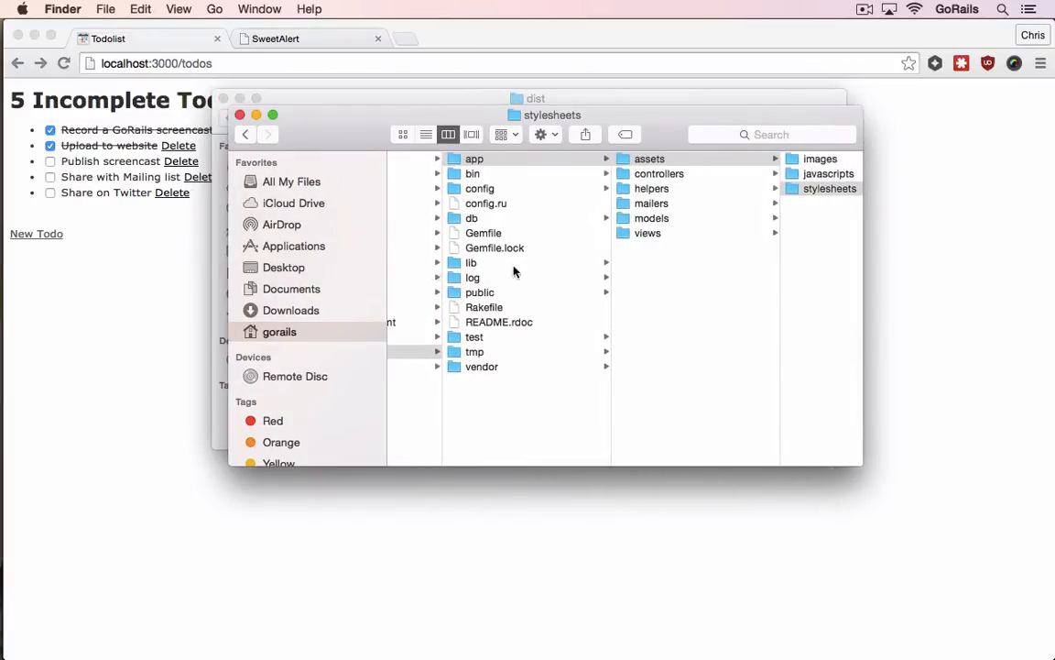
# Move sweetalert-dev.js into app/assets/javascripts and sweetalert.css into app/assets/stylesheets
pyautogui.click(473, 173)
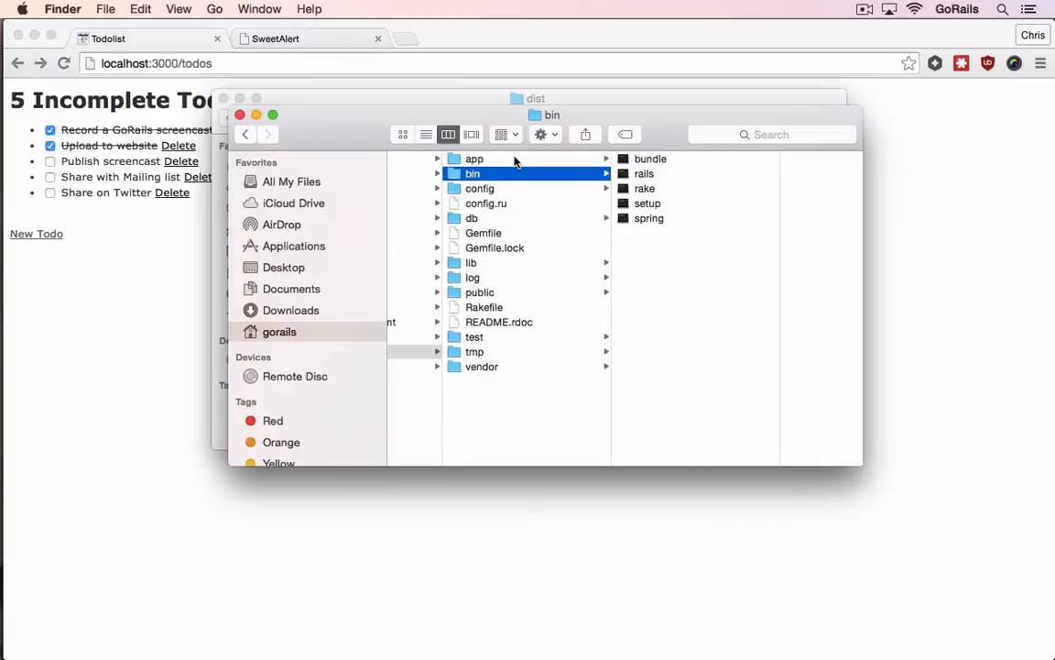
pyautogui.click(474, 158)
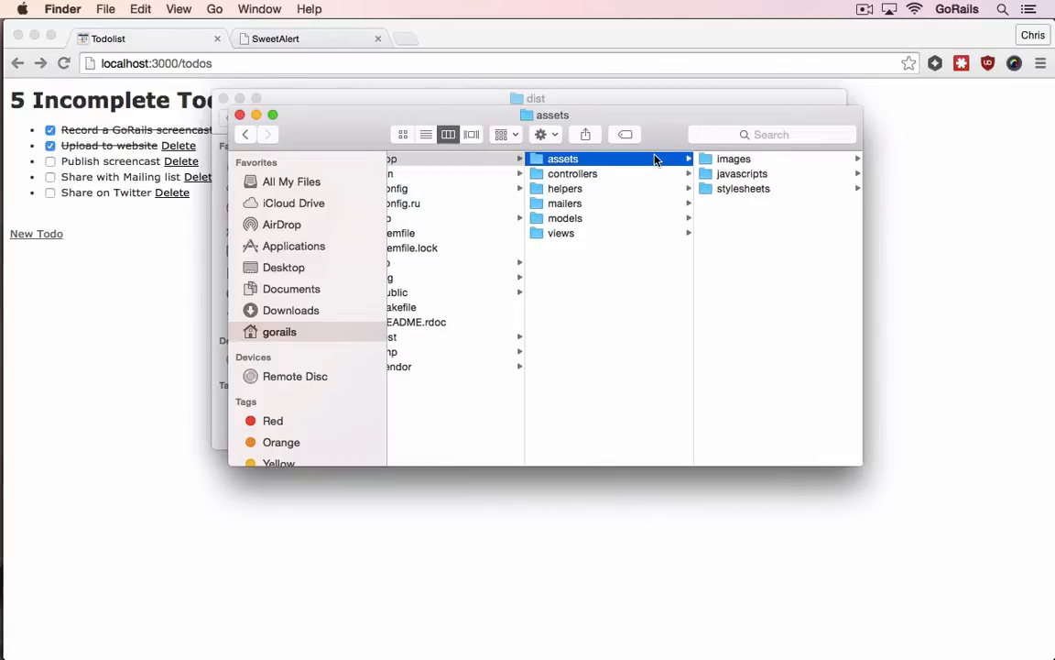
pyautogui.moveTo(750, 221)
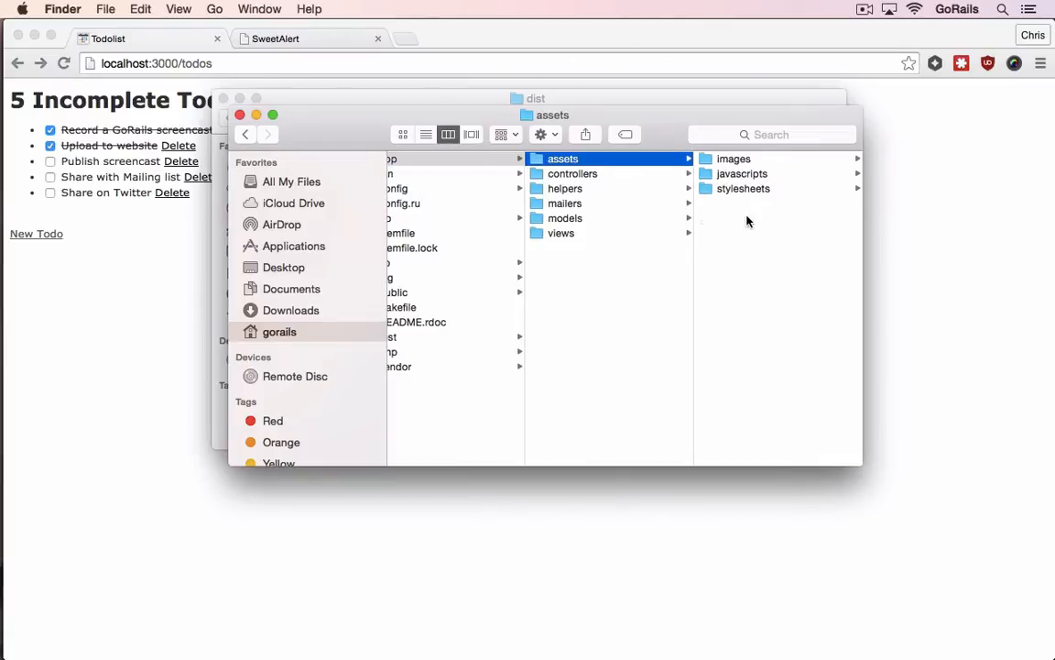
pyautogui.click(585, 203)
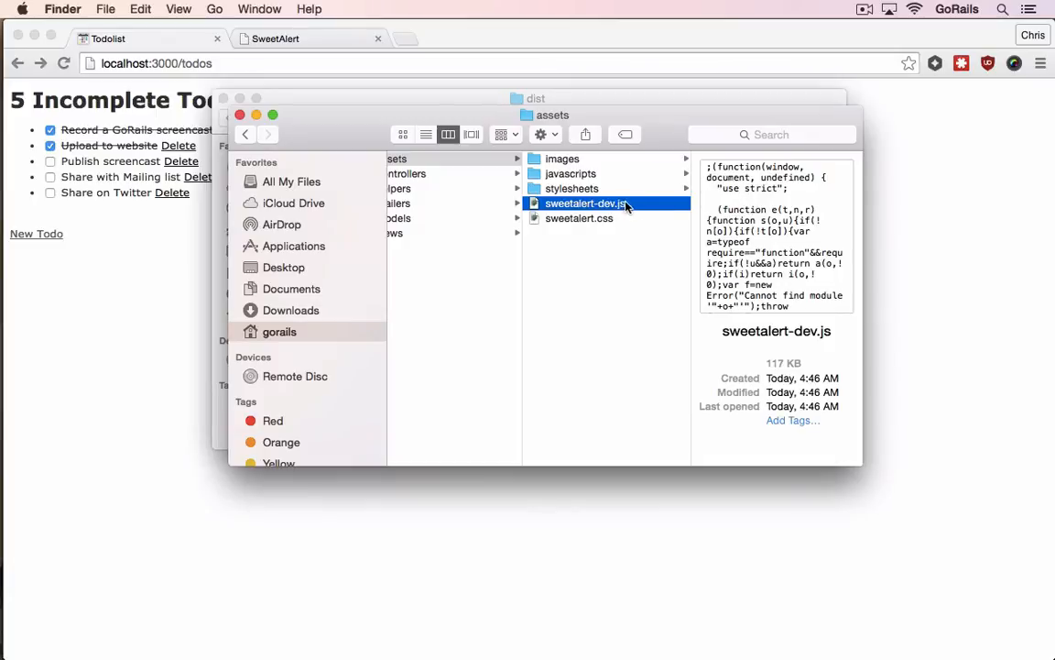
pyautogui.click(426, 158)
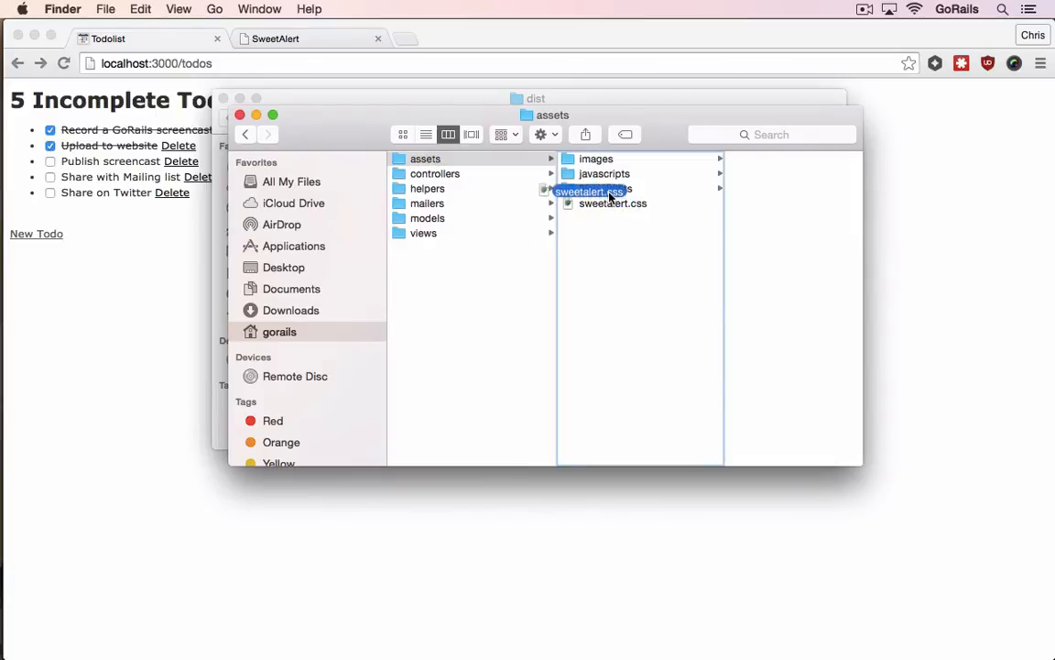
pyautogui.click(574, 188)
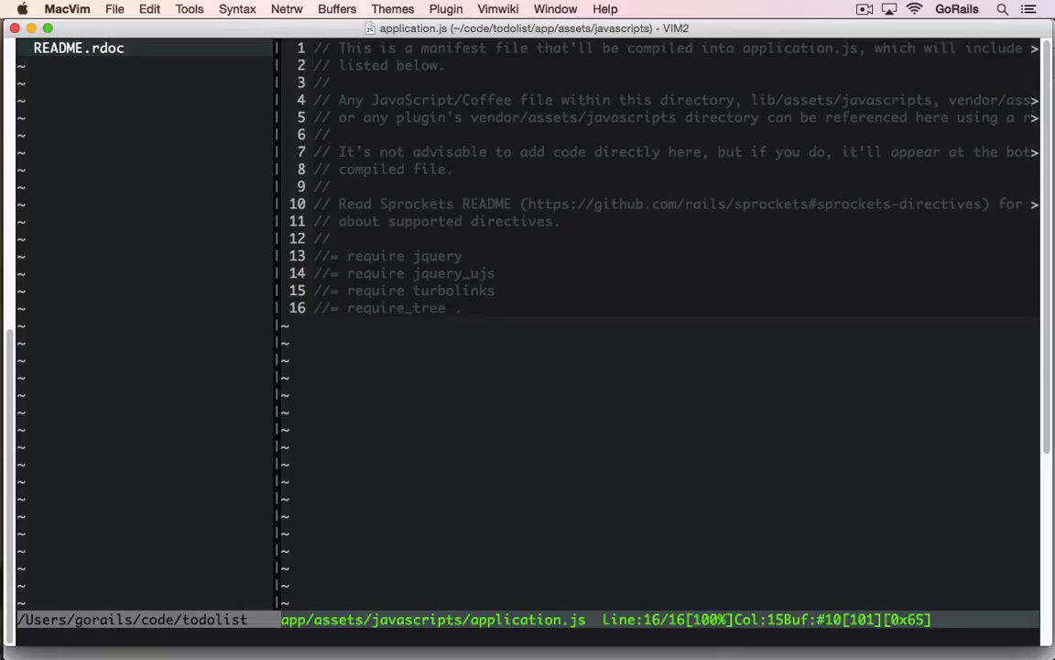
pyautogui.moveTo(399, 355)
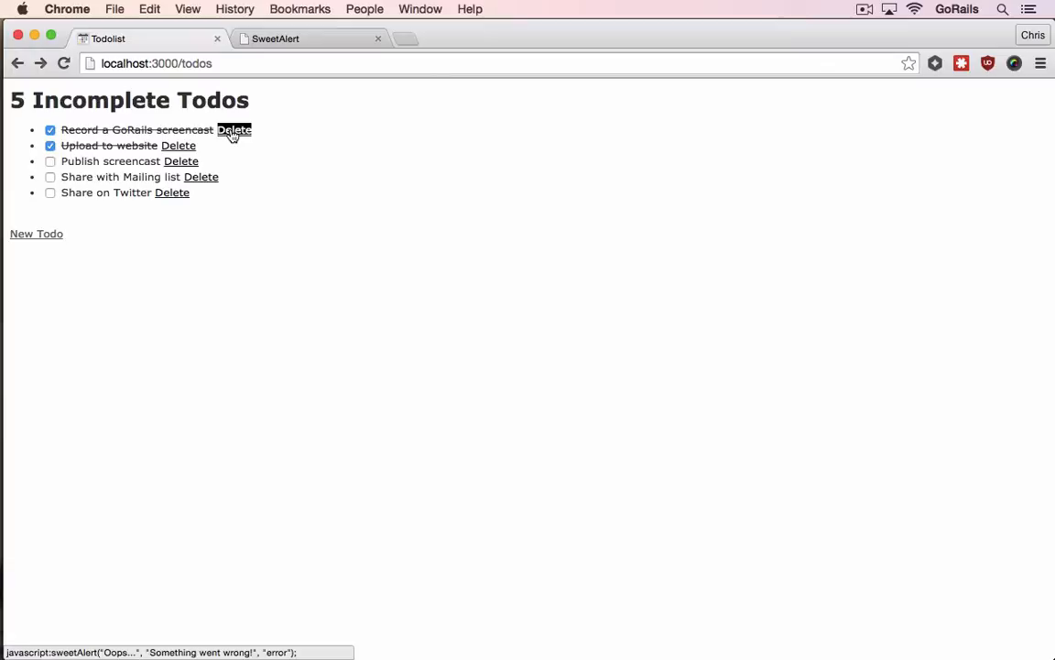
pyautogui.click(234, 129)
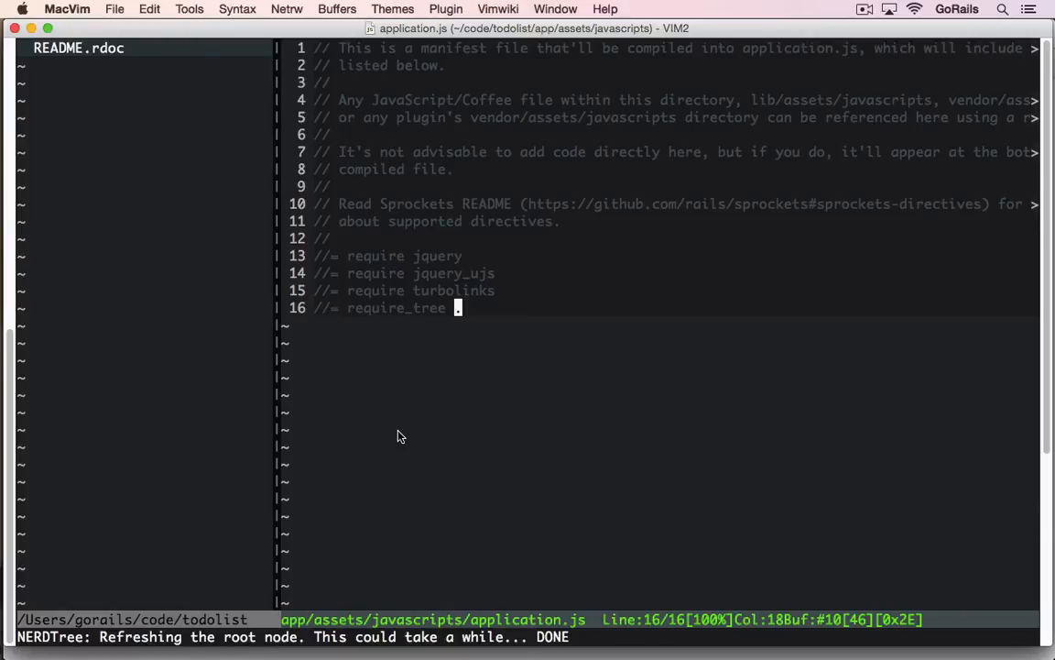
pyautogui.moveTo(333, 304)
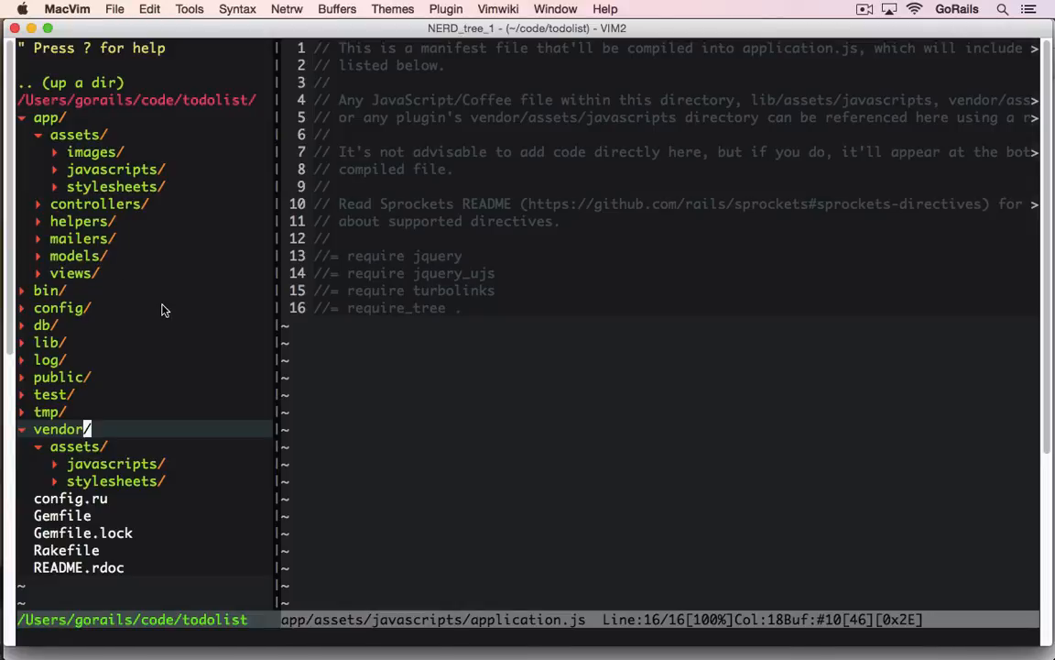
pyautogui.moveTo(357, 361)
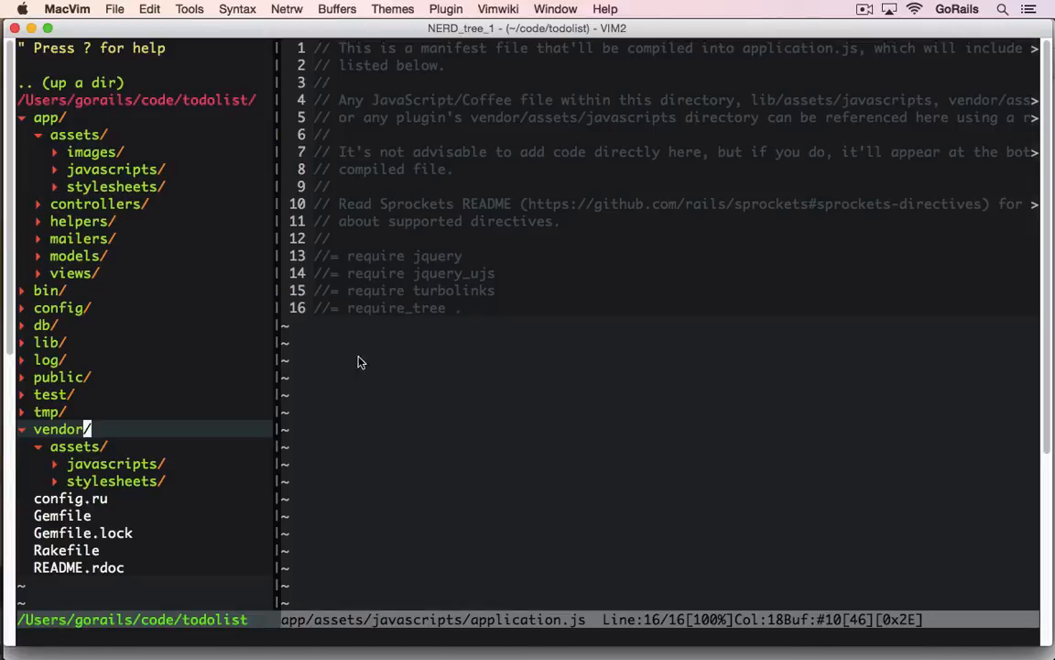
pyautogui.moveTo(134, 441)
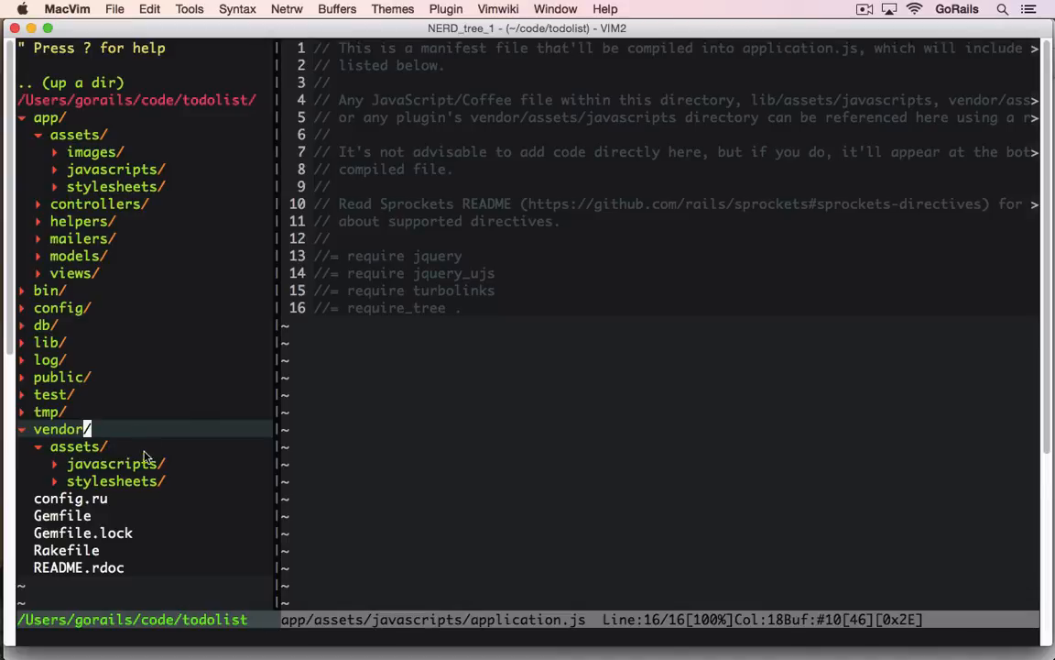
pyautogui.moveTo(146, 461)
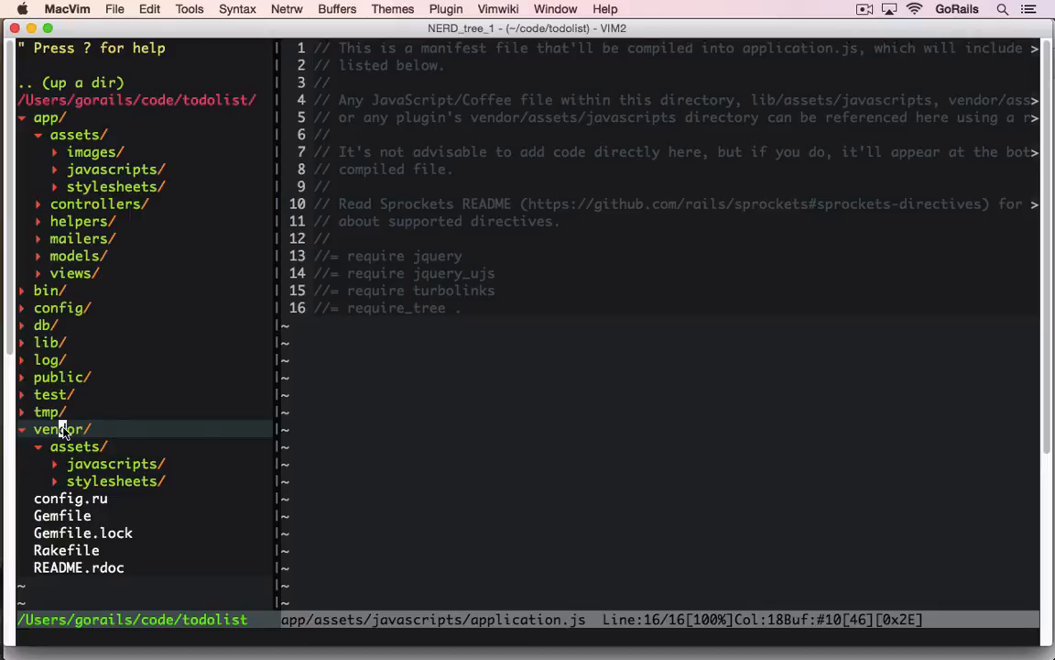
pyautogui.moveTo(104, 456)
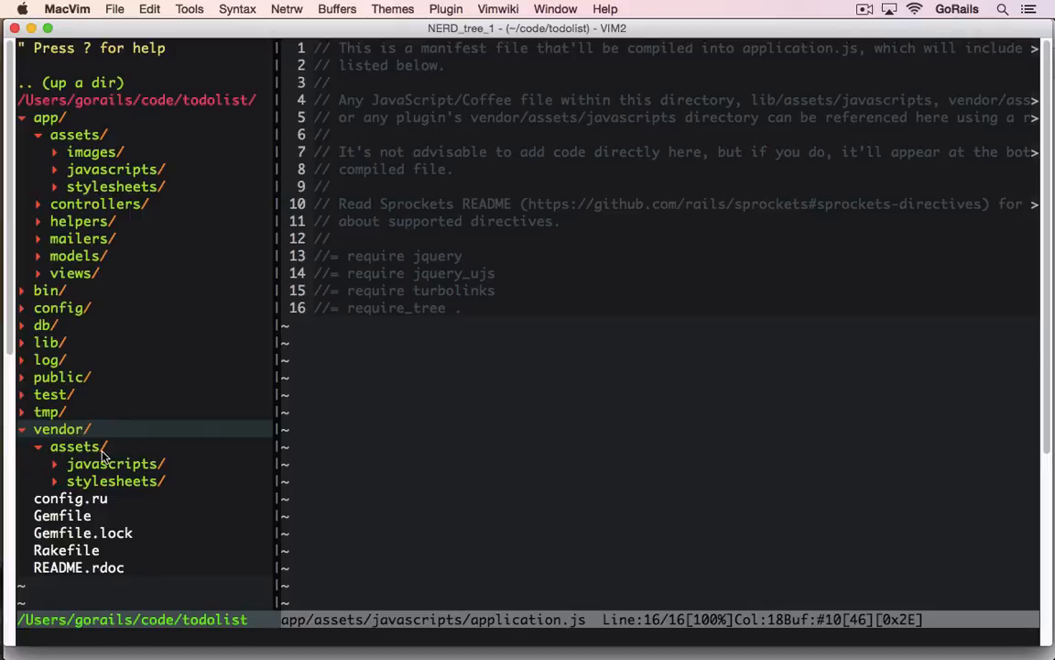
pyautogui.moveTo(138, 458)
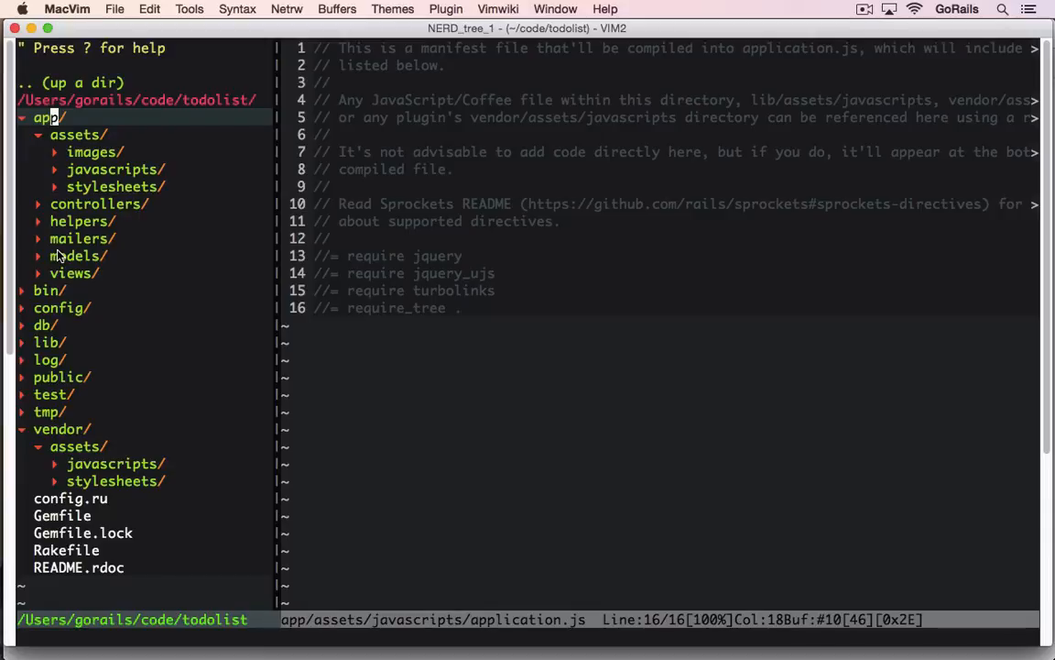
pyautogui.moveTo(123, 281)
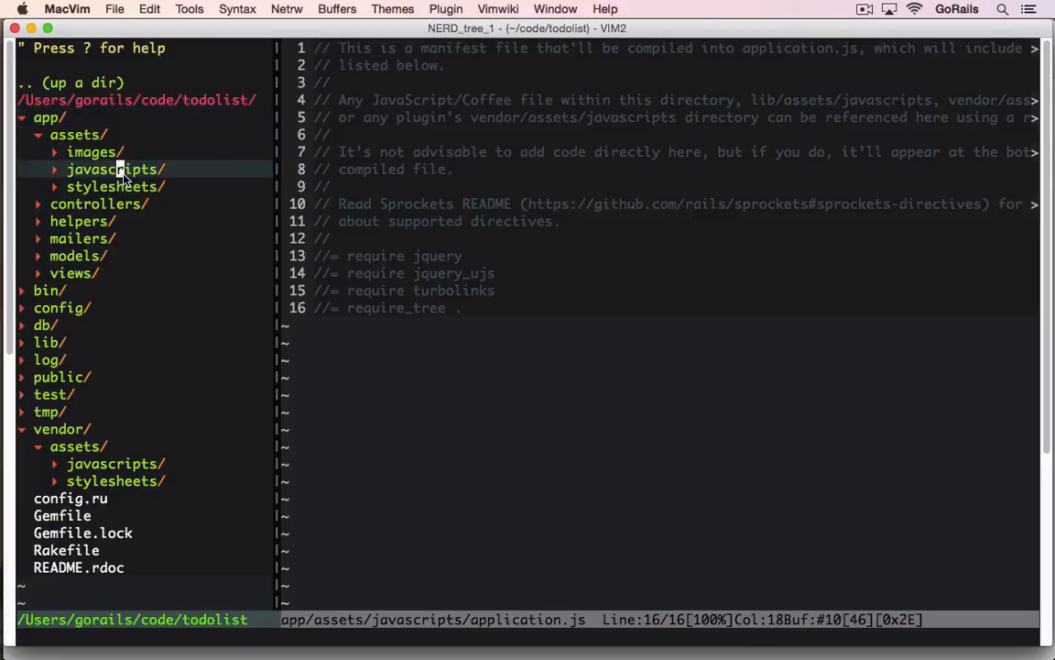
# Expand app/assets/javascripts in NERDTree to show sweetalert-dev.js, then switch to Finder
pyautogui.click(115, 168)
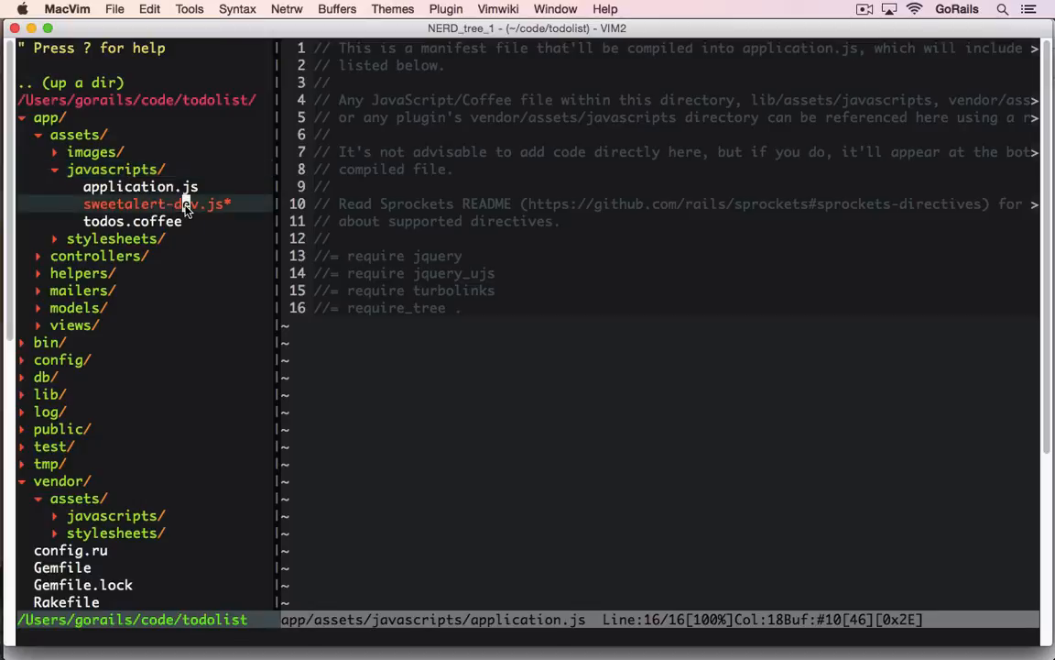
pyautogui.moveTo(209, 214)
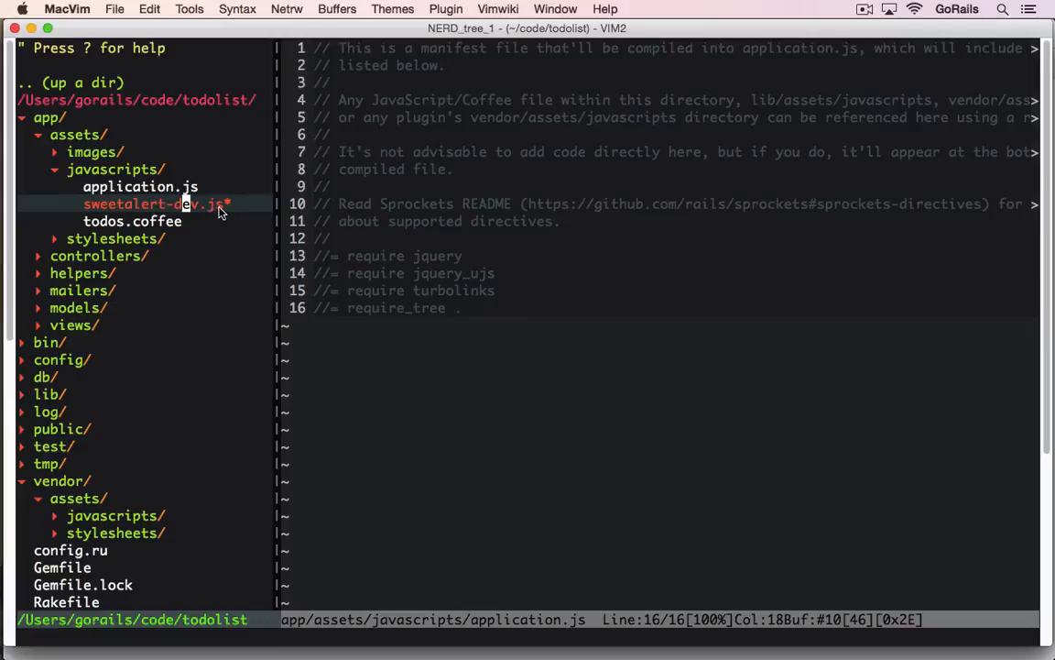
pyautogui.moveTo(224, 215)
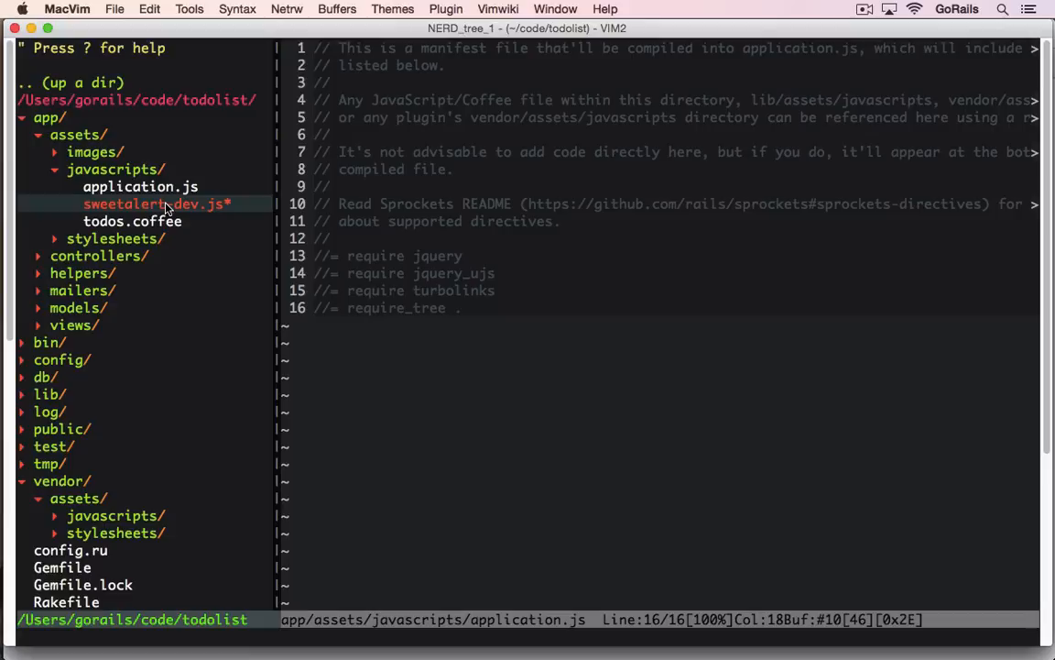
pyautogui.press('cmd+tab')
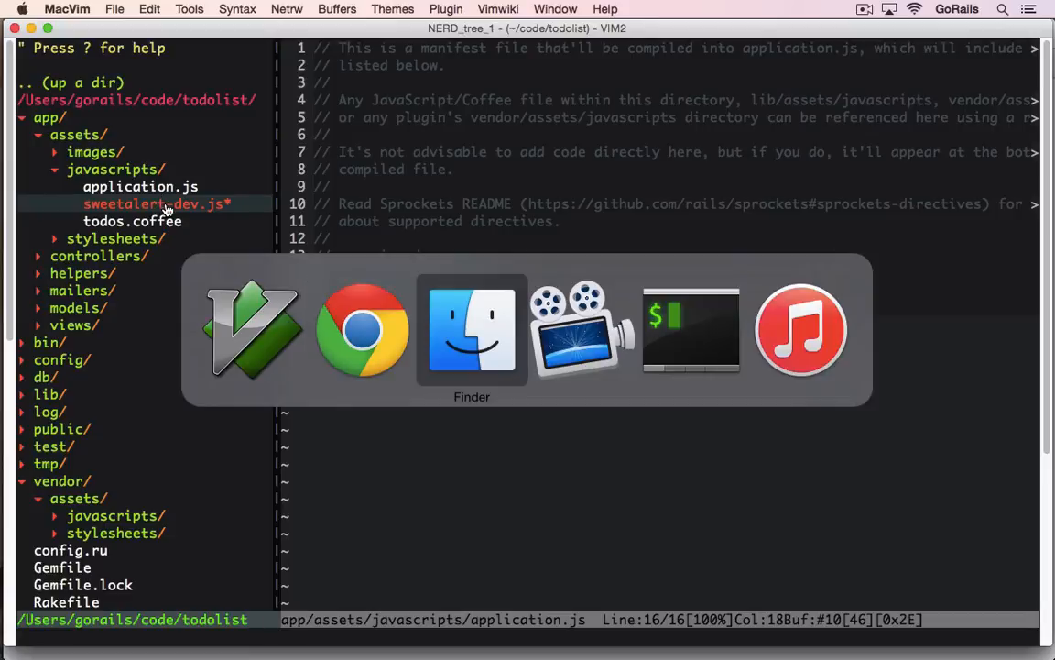
# Move sweetalert-dev.js and sweetalert.css into vendor/assets javascripts and stylesheets folders
pyautogui.click(472, 330)
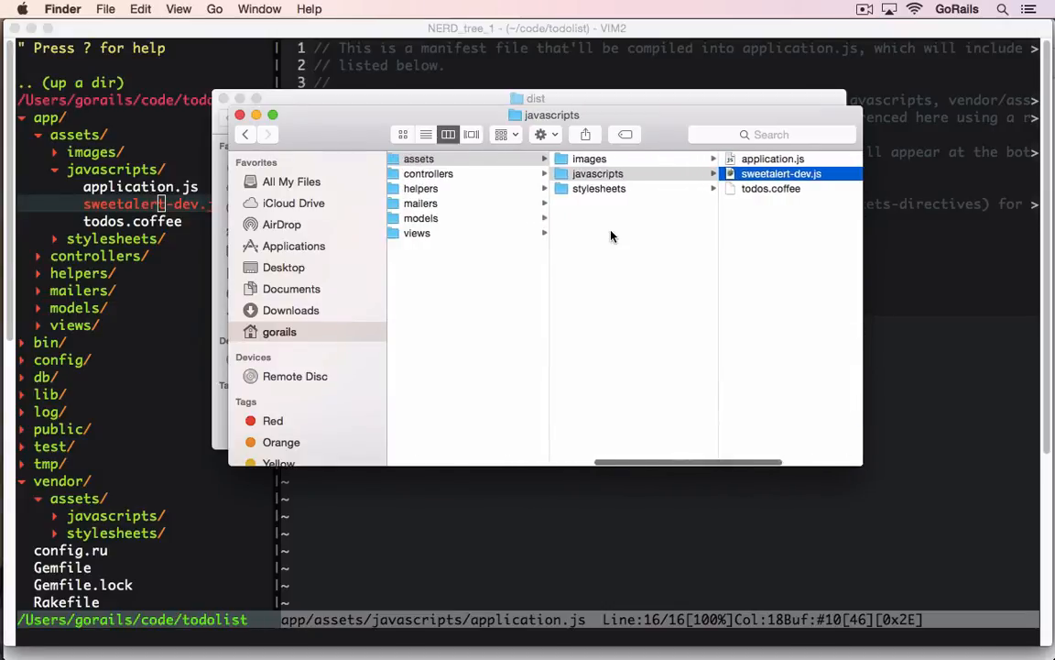
pyautogui.click(449, 366)
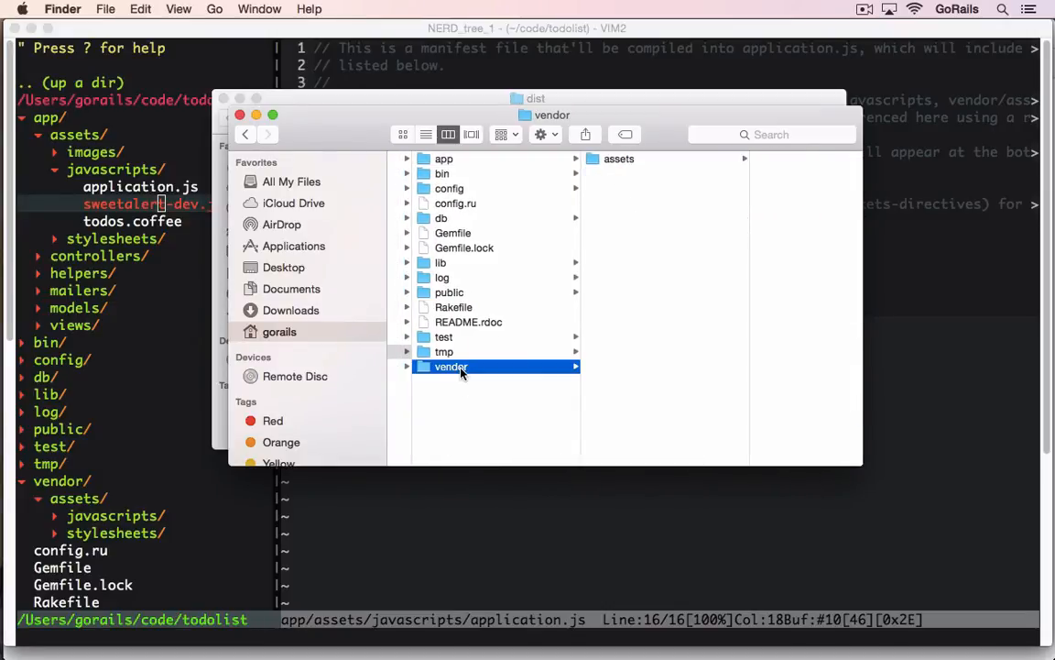
pyautogui.click(619, 158)
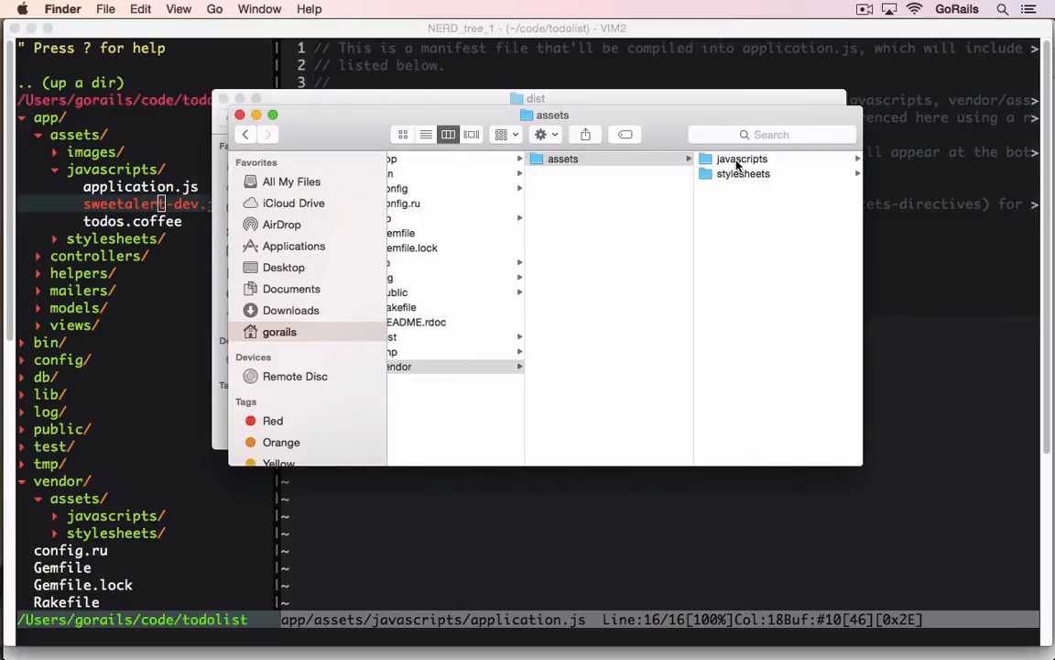
pyautogui.click(742, 159)
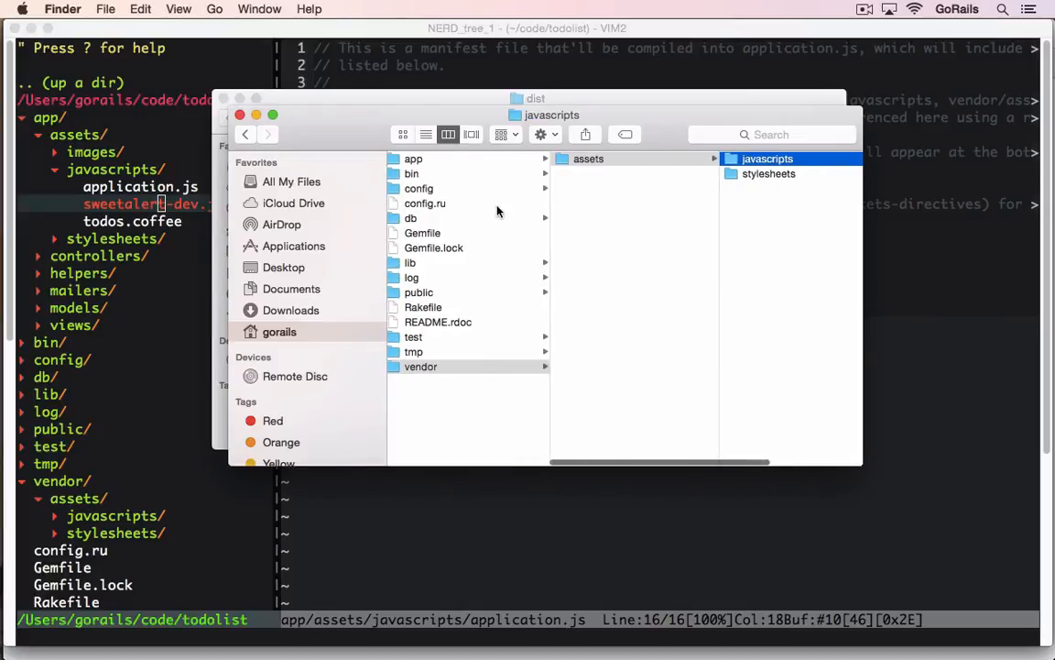
pyautogui.click(414, 158)
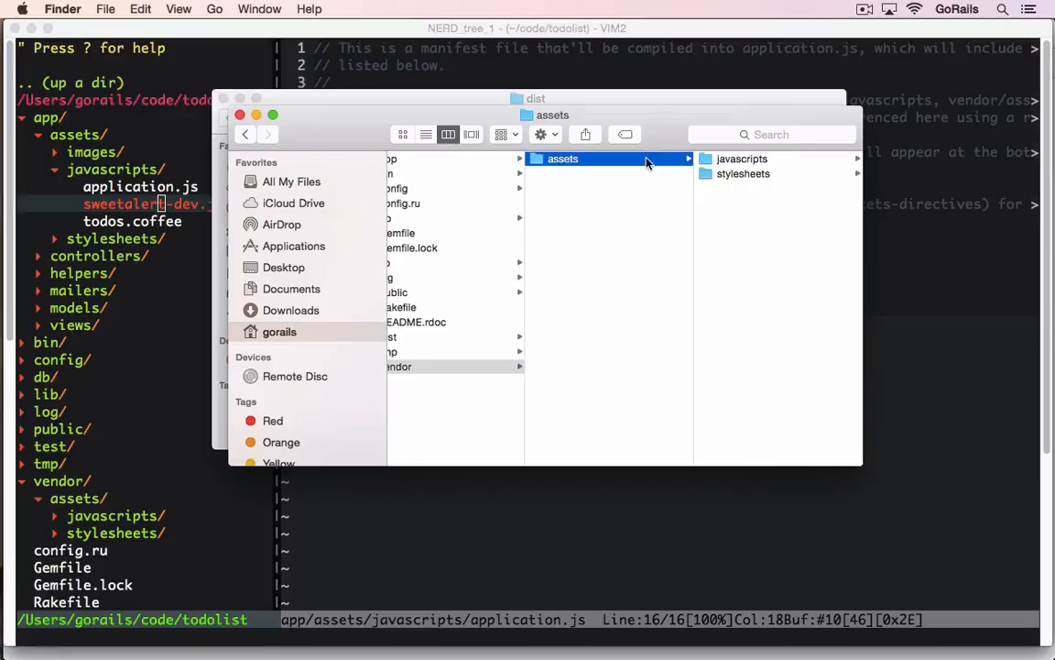
pyautogui.click(575, 173)
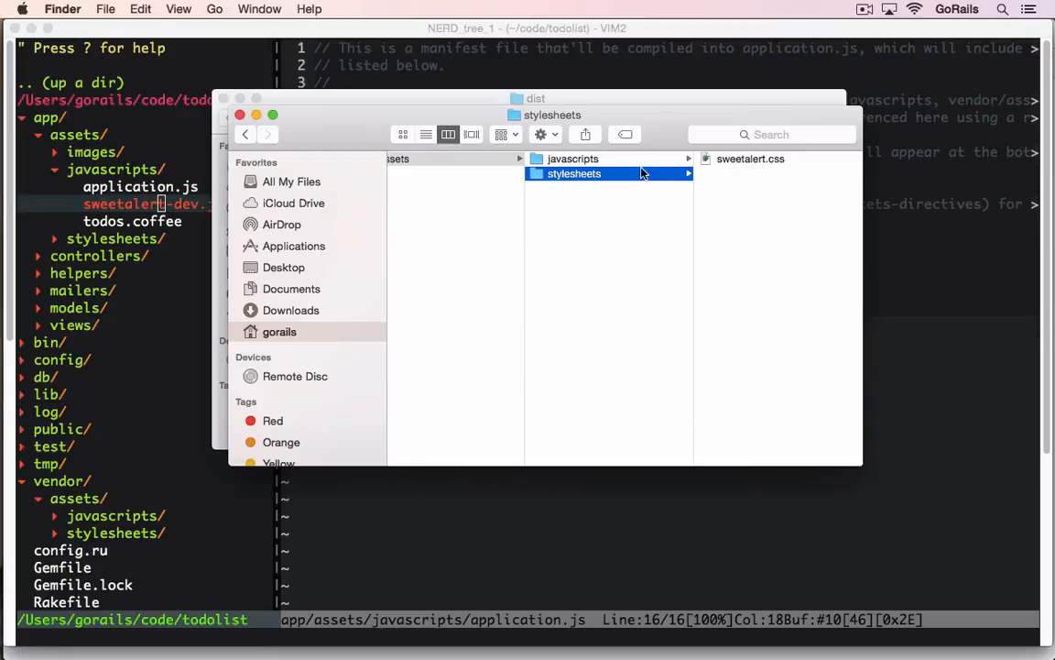
pyautogui.click(572, 159)
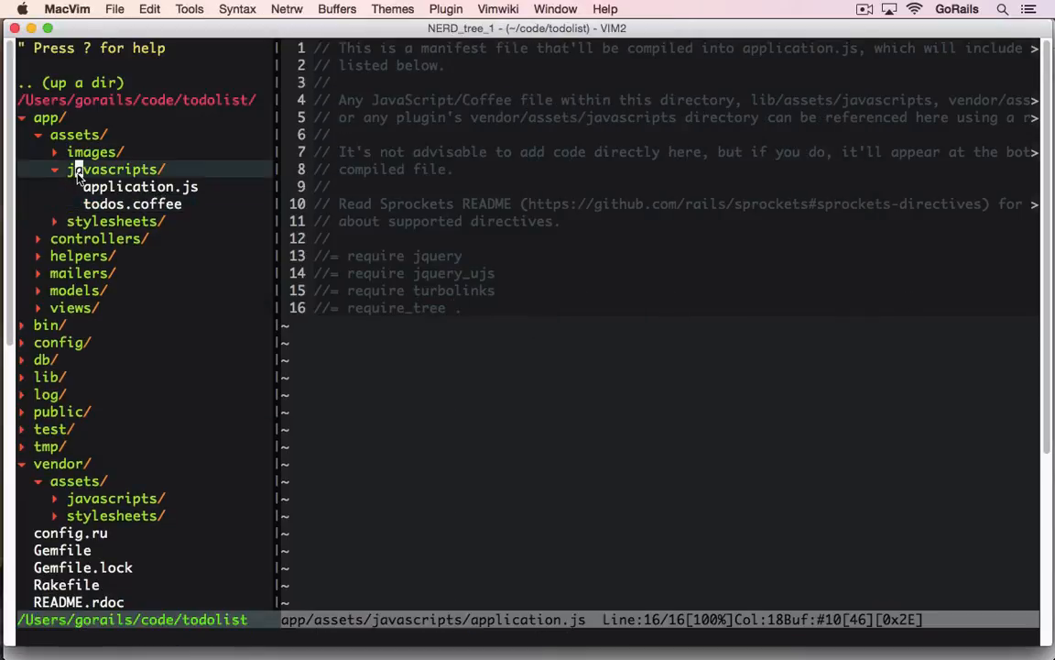
pyautogui.moveTo(151, 191)
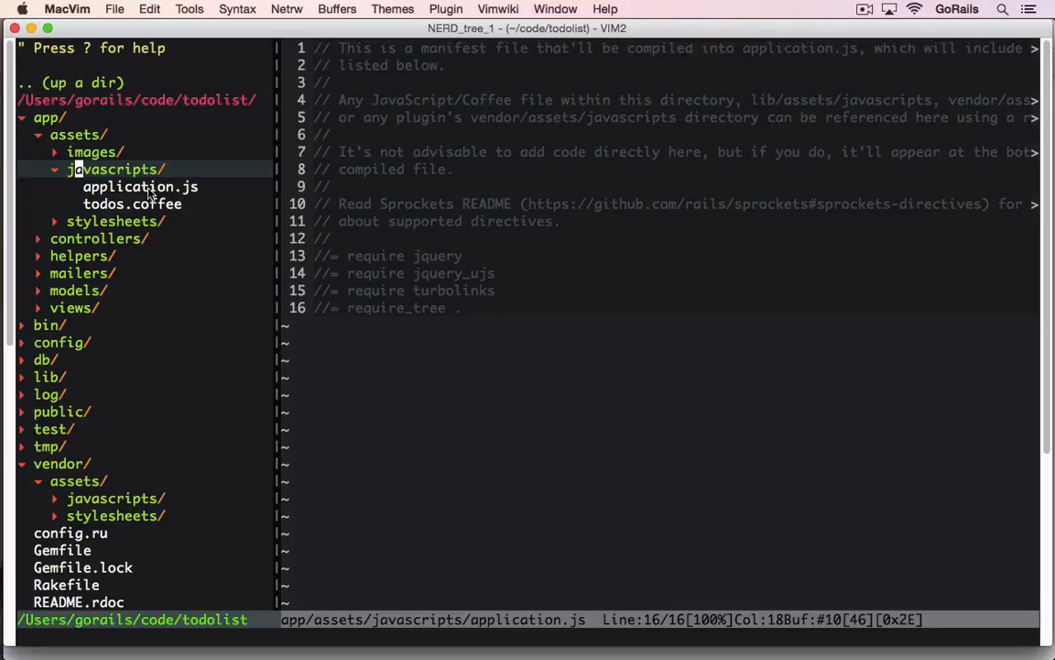
pyautogui.moveTo(527, 297)
pyautogui.write('//= require sweetalert-dev')
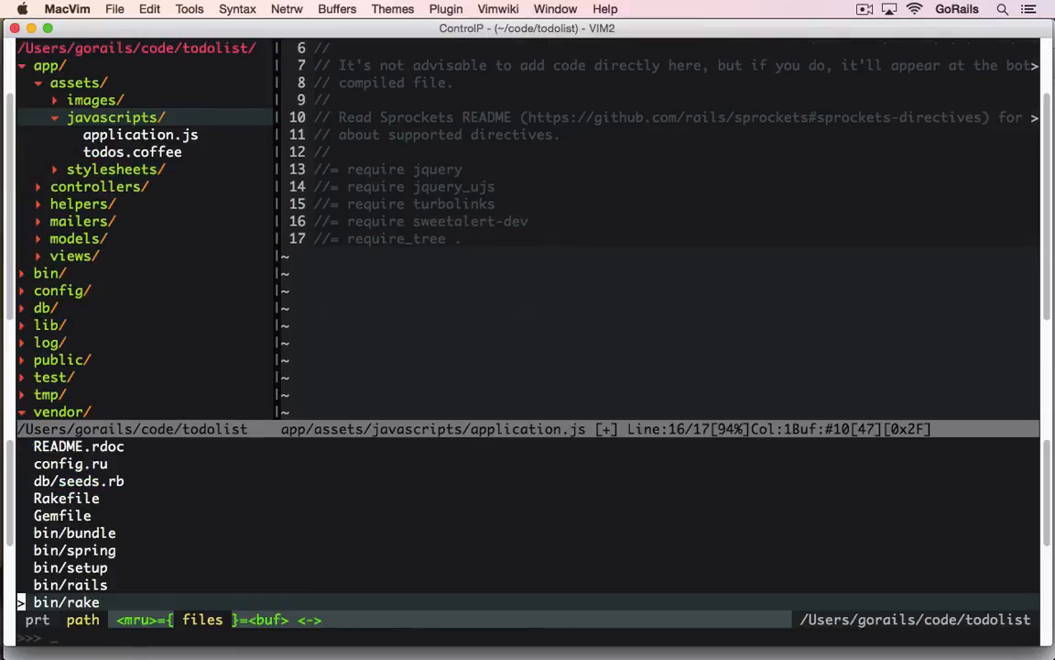
# Find and open the application.css manifest through CtrlP by typing 'appl'
pyautogui.write('appl')
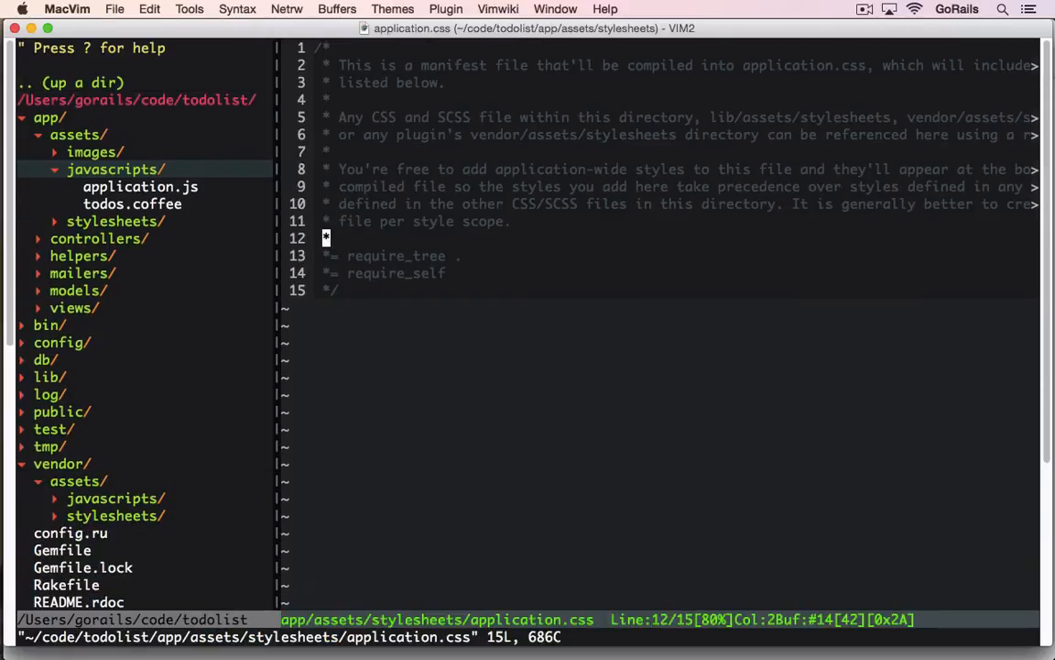
# Add '*= require sweetalert' above require_tree in application.css and refresh NERDTree
pyautogui.write('require sweetalert-dev')
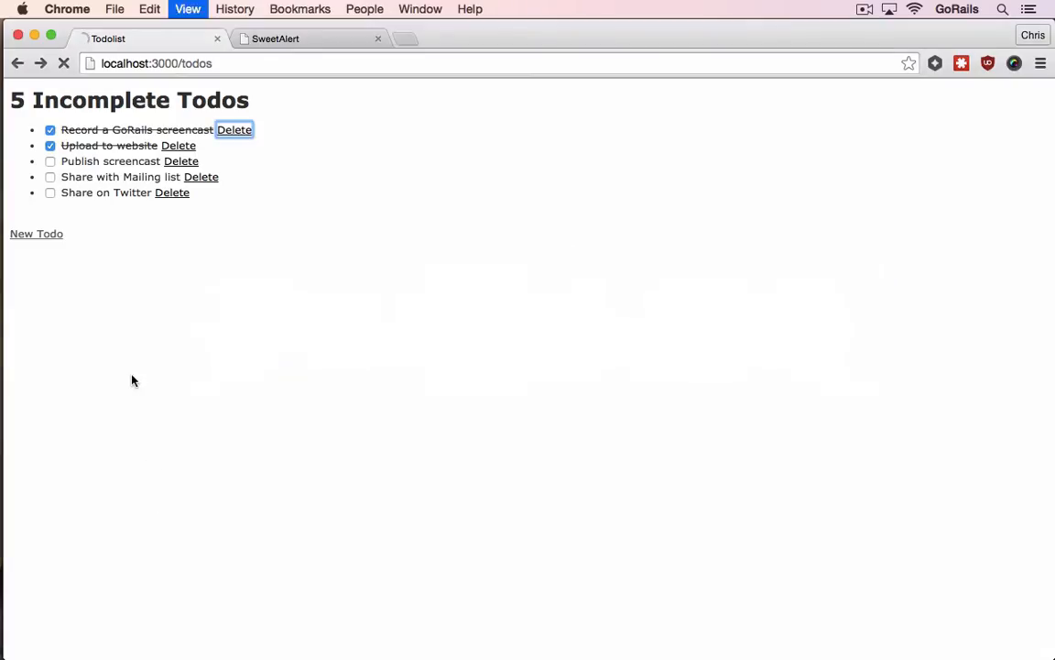
pyautogui.click(234, 129)
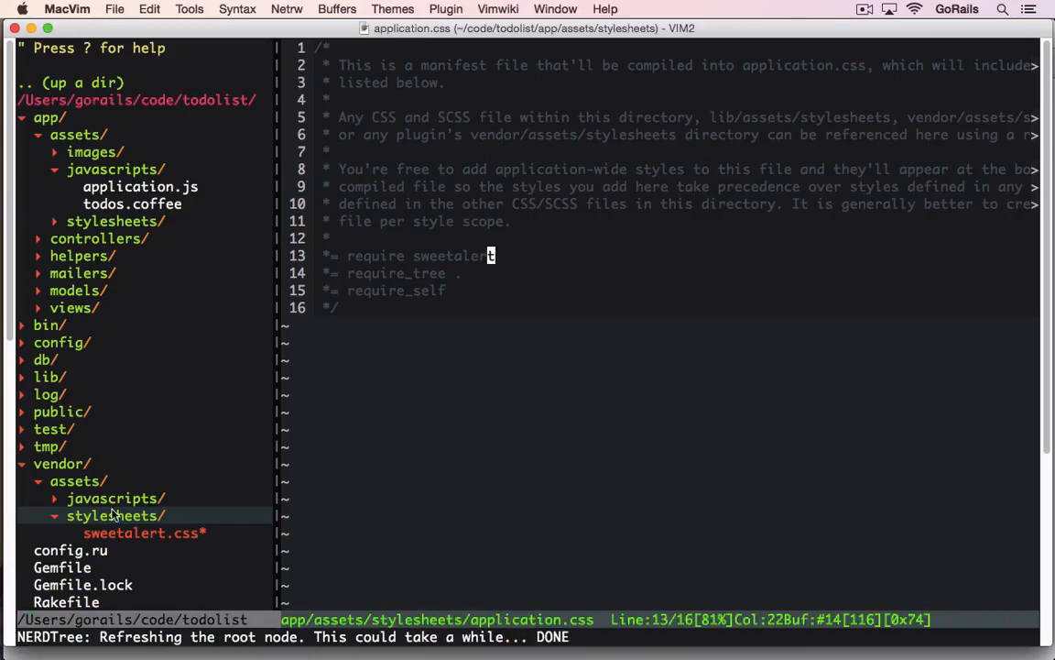
# Toggle the vendor folder in NERDTree and open the Gemfile listing rails, sqlite3 and sass-rails
pyautogui.click(113, 515)
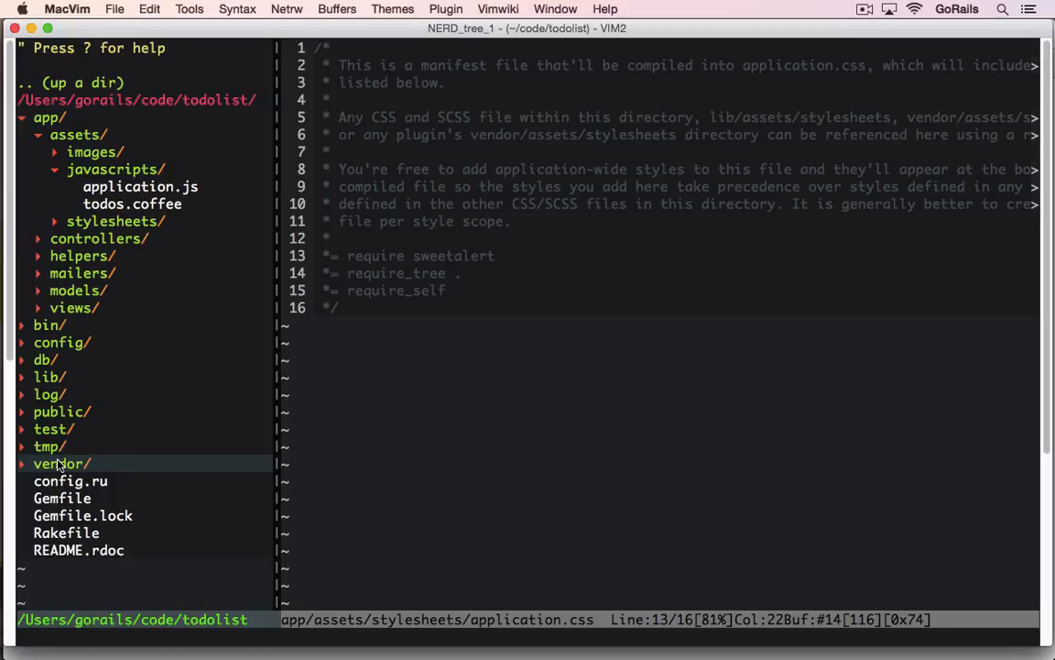
pyautogui.click(60, 463)
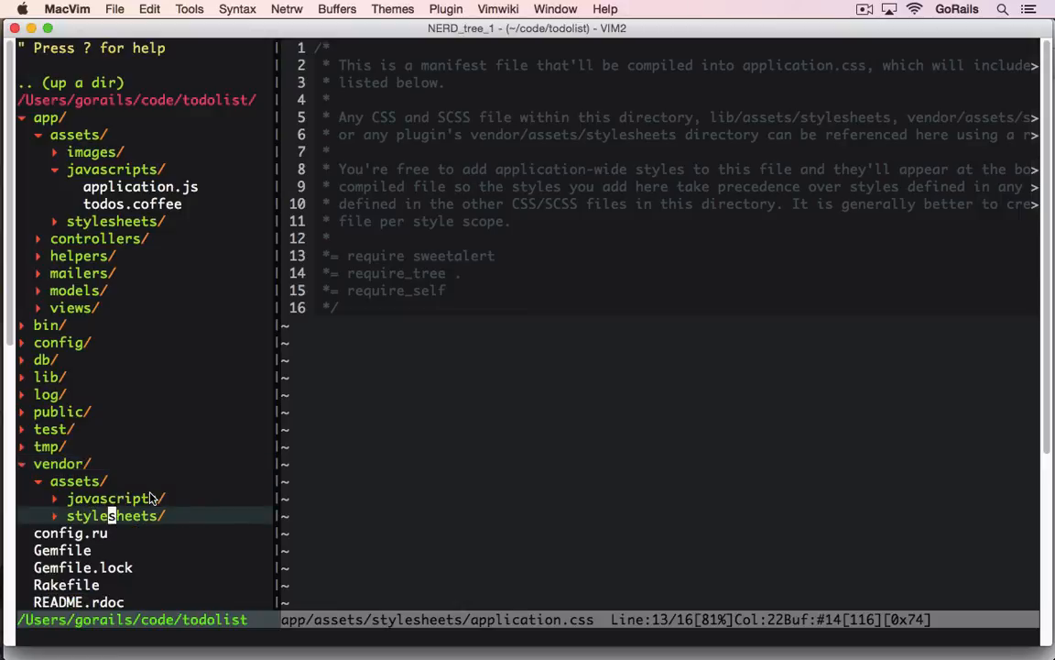
pyautogui.moveTo(201, 515)
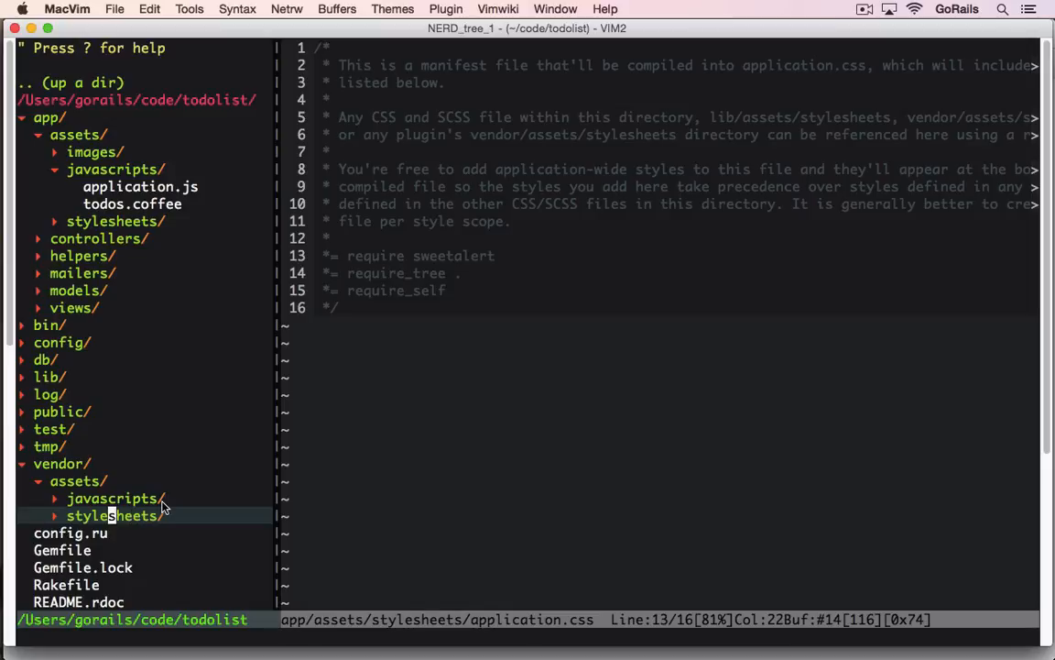
pyautogui.moveTo(177, 502)
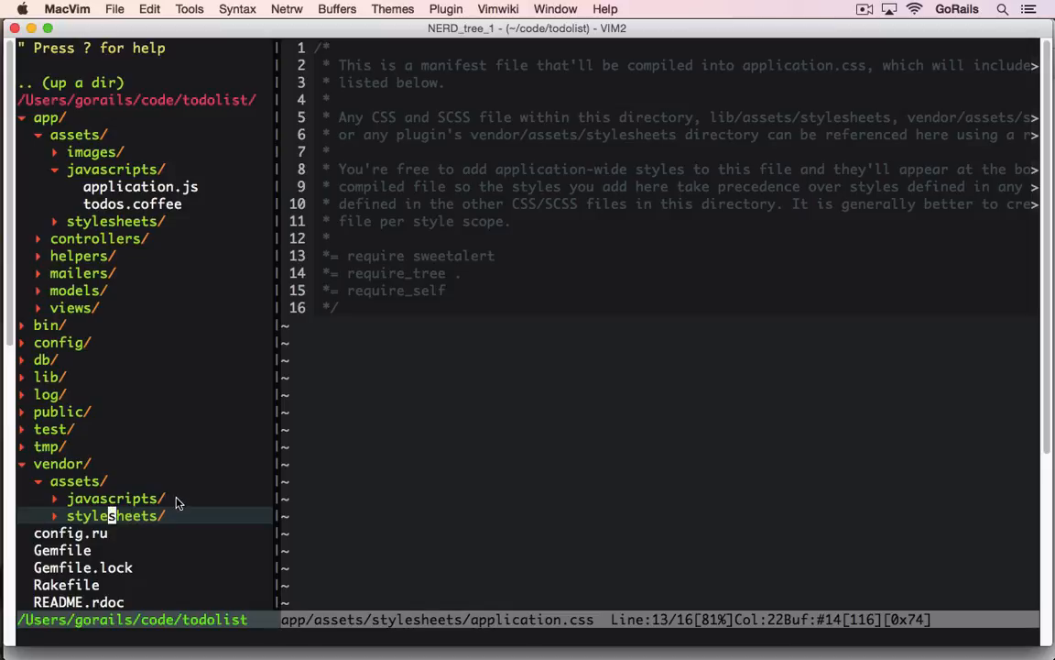
pyautogui.moveTo(195, 513)
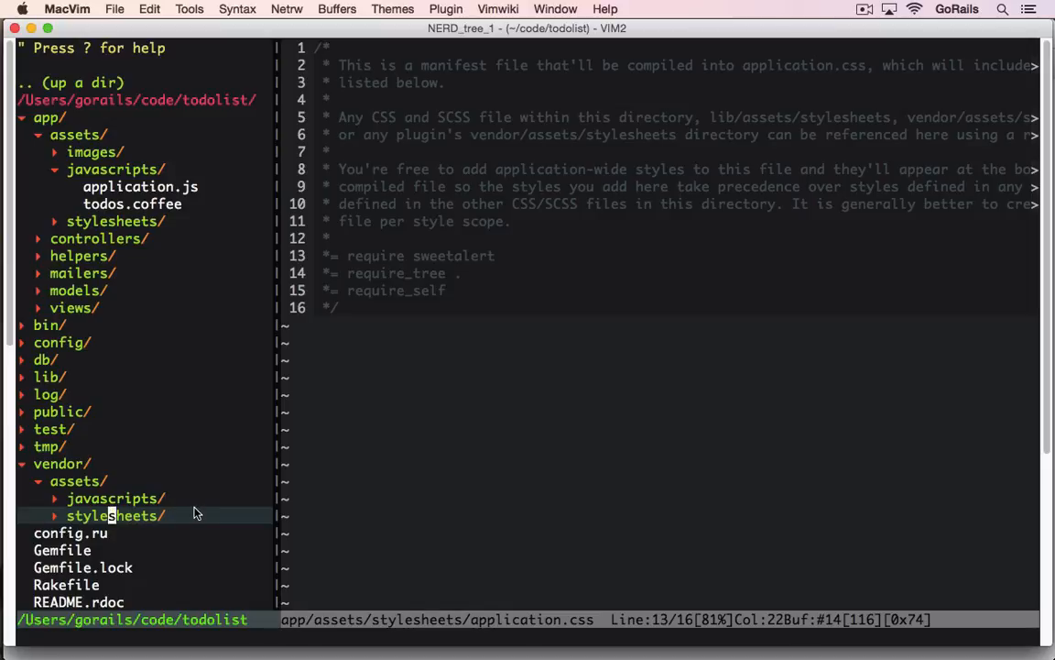
pyautogui.moveTo(126, 505)
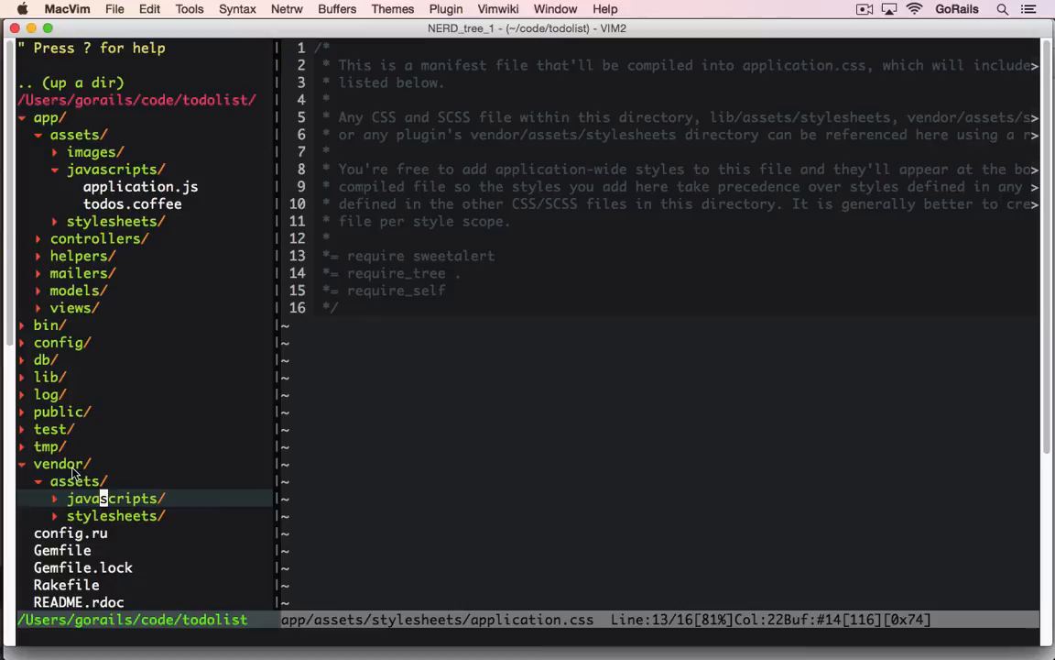
pyautogui.click(59, 480)
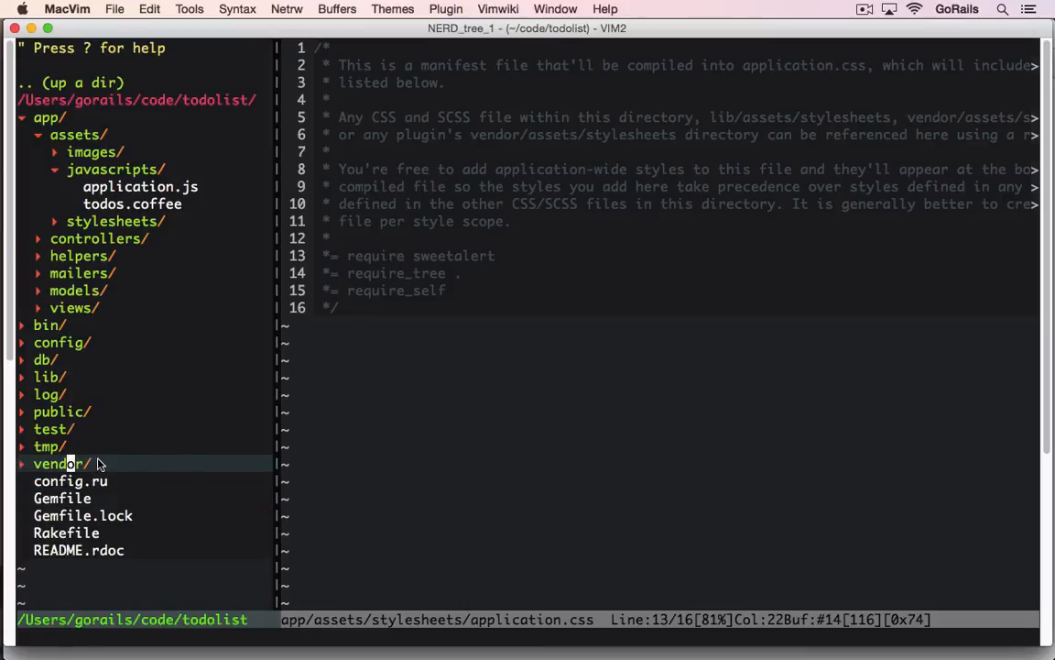
pyautogui.moveTo(148, 461)
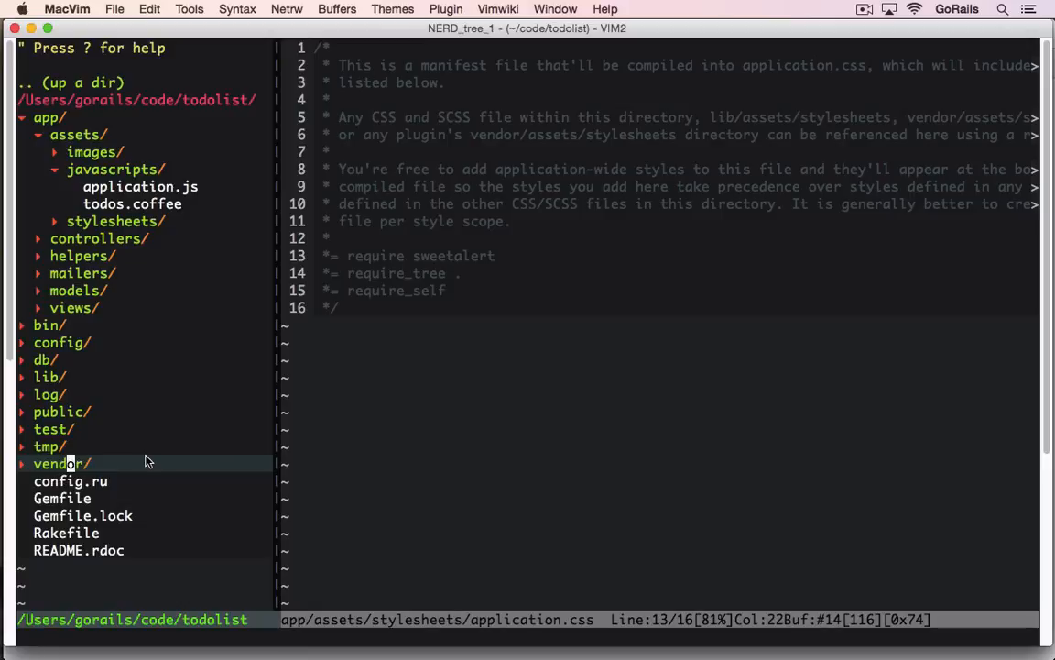
pyautogui.moveTo(104, 463)
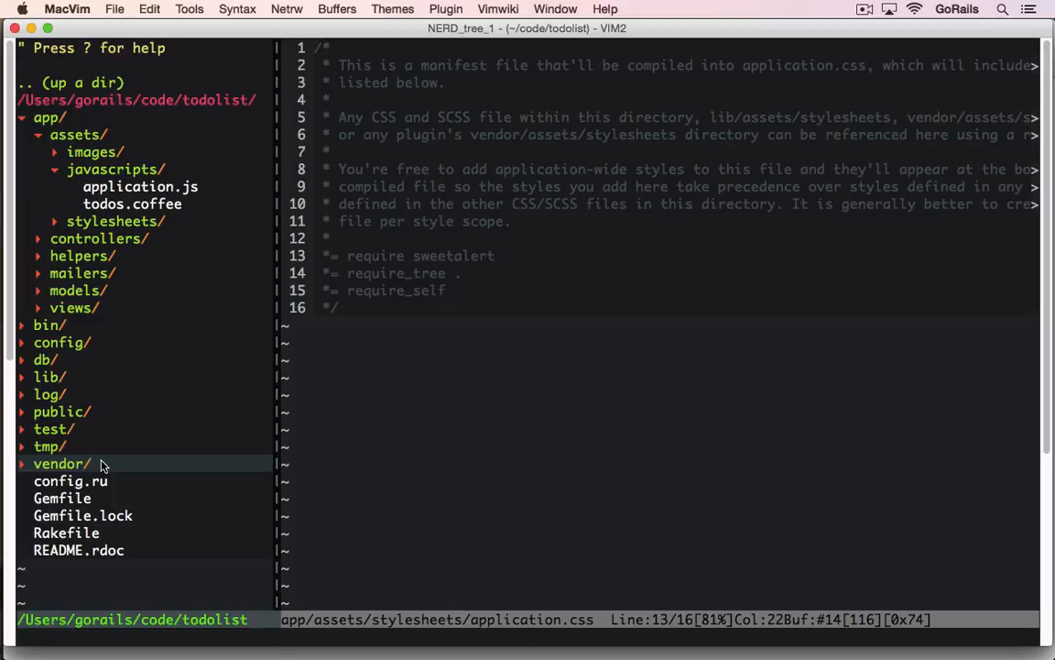
pyautogui.click(62, 497)
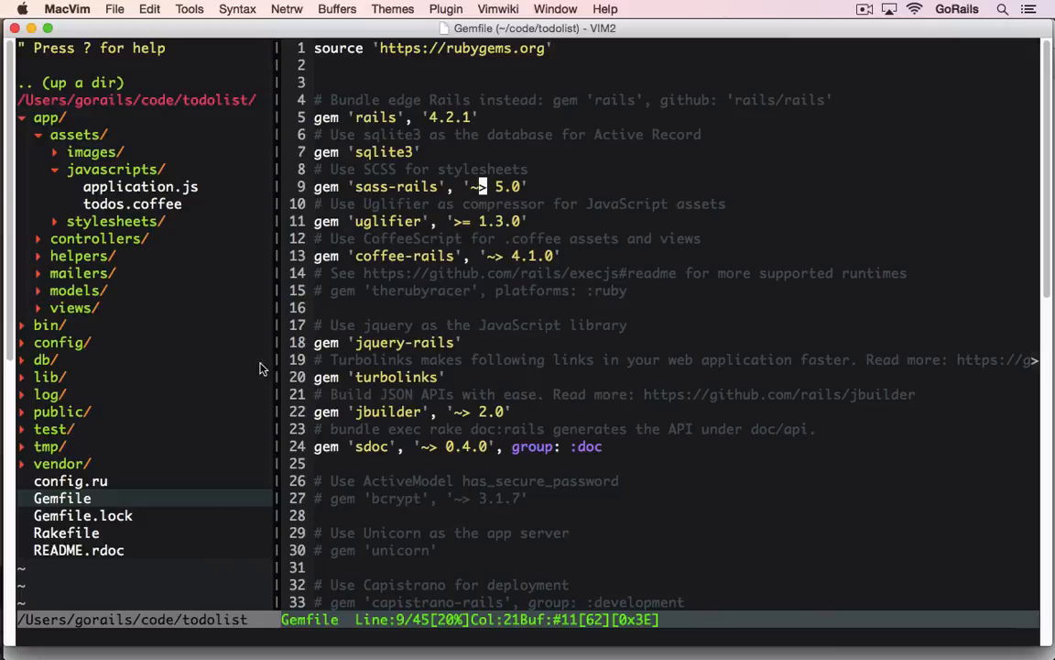
pyautogui.click(55, 463)
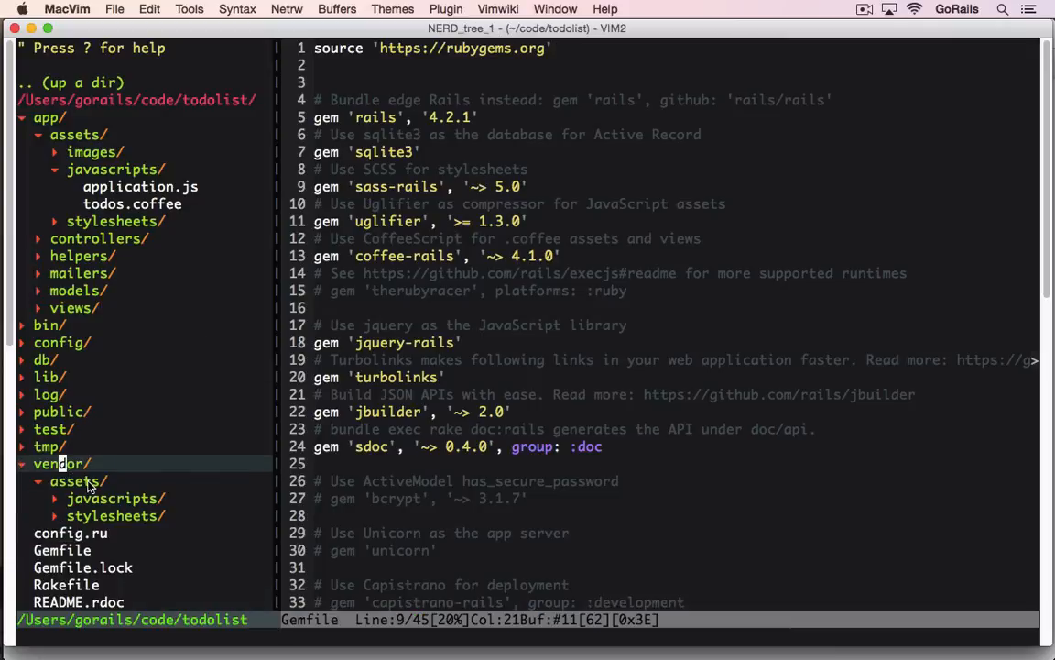